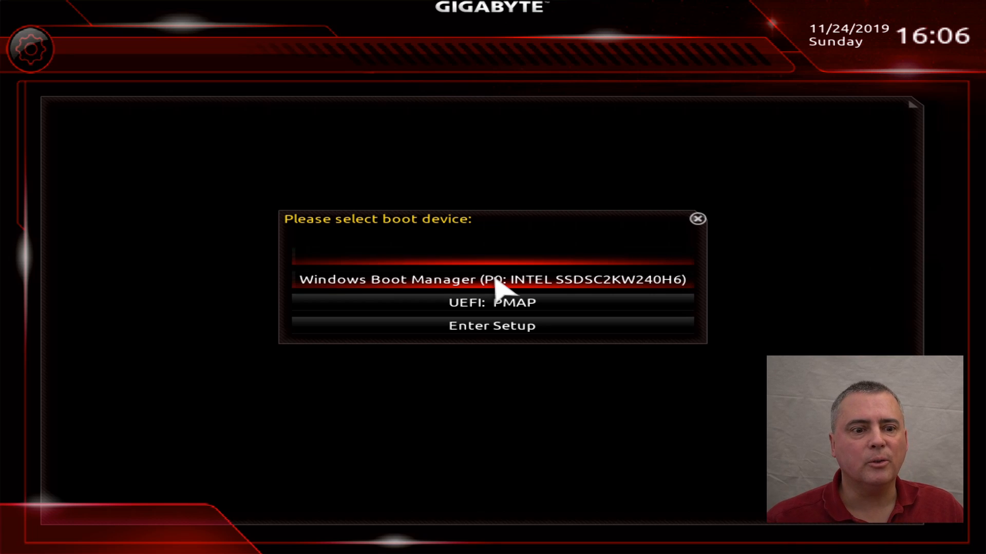
pyautogui.moveTo(571, 284)
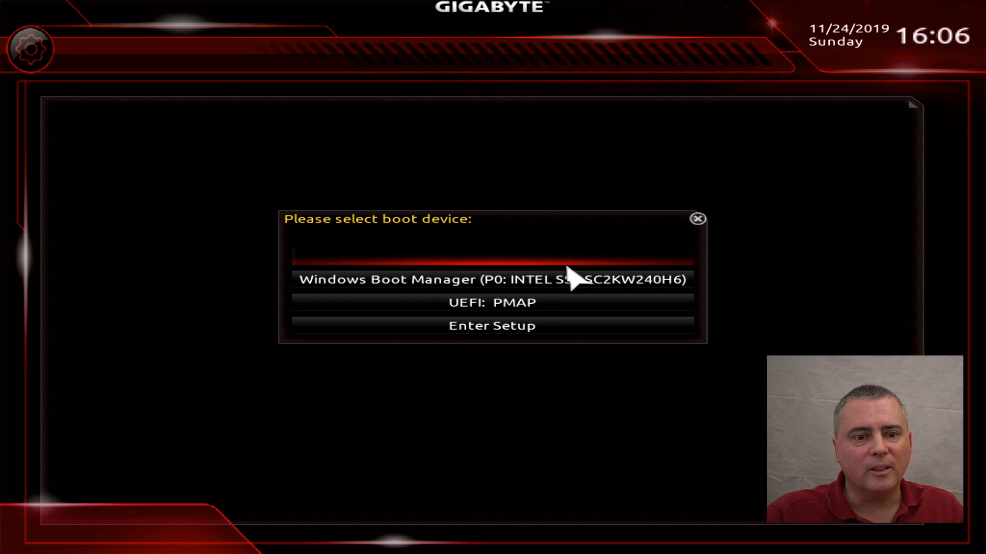
pyautogui.moveTo(770, 208)
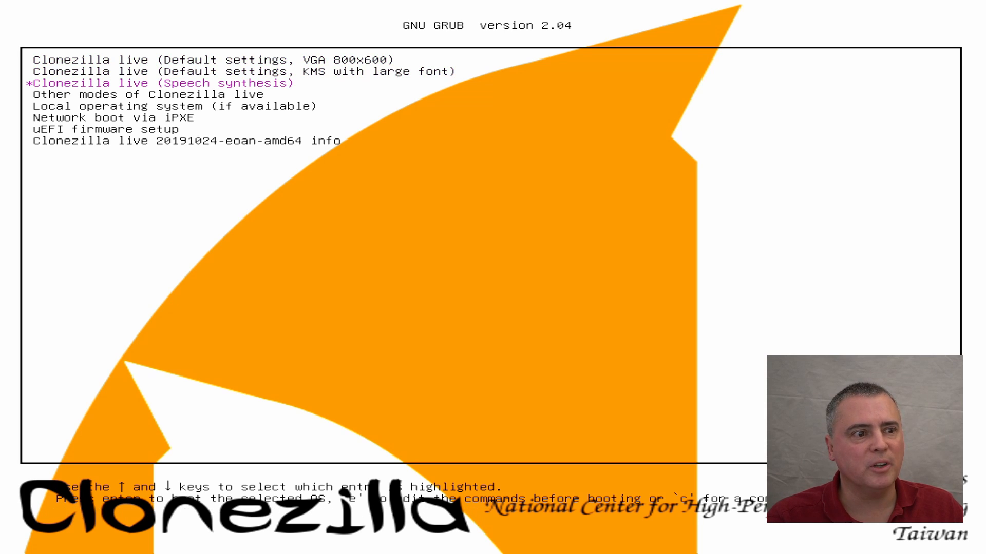
# Boot the 'To RAM' entry under Other modes of Clonezilla live from the GRUB menu.
pyautogui.press('Down')
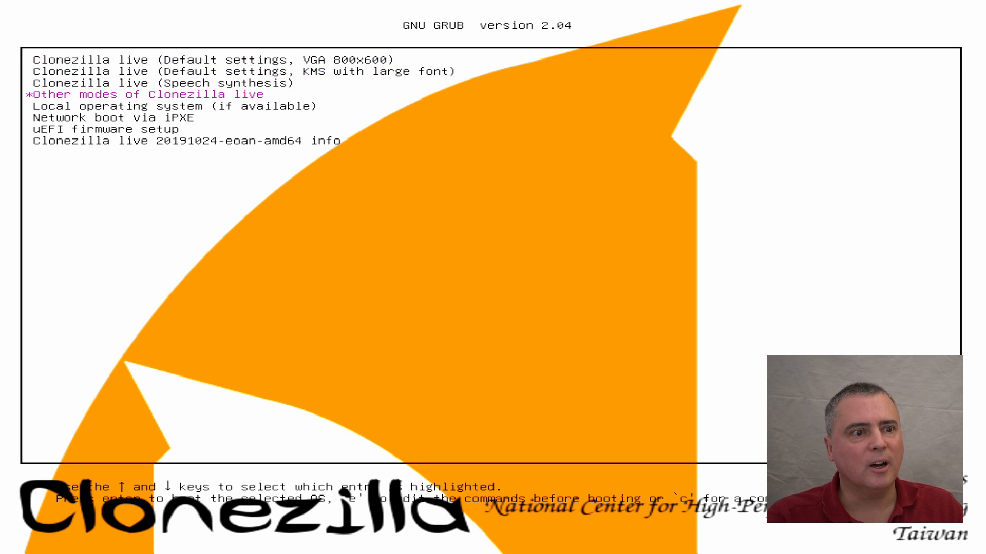
pyautogui.press('Down')
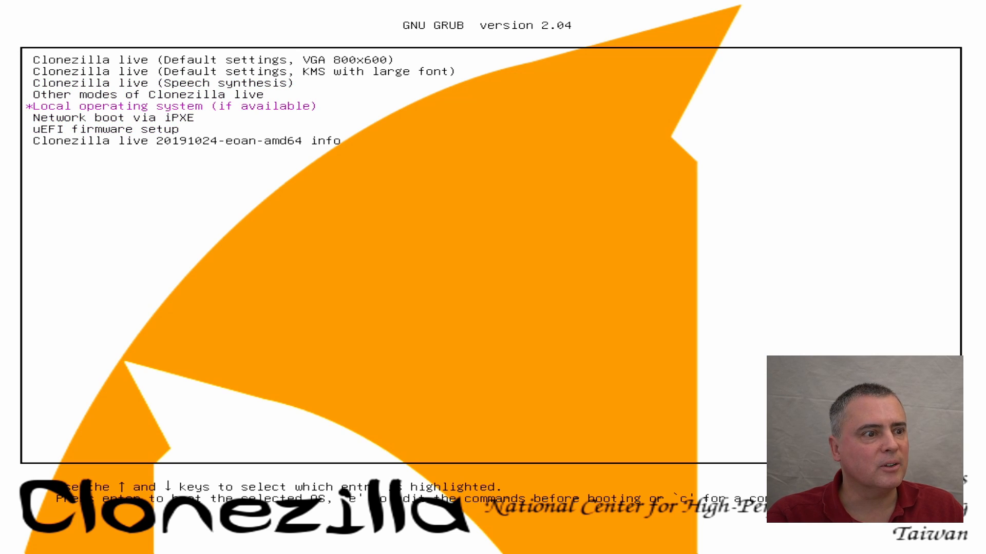
pyautogui.press('Return')
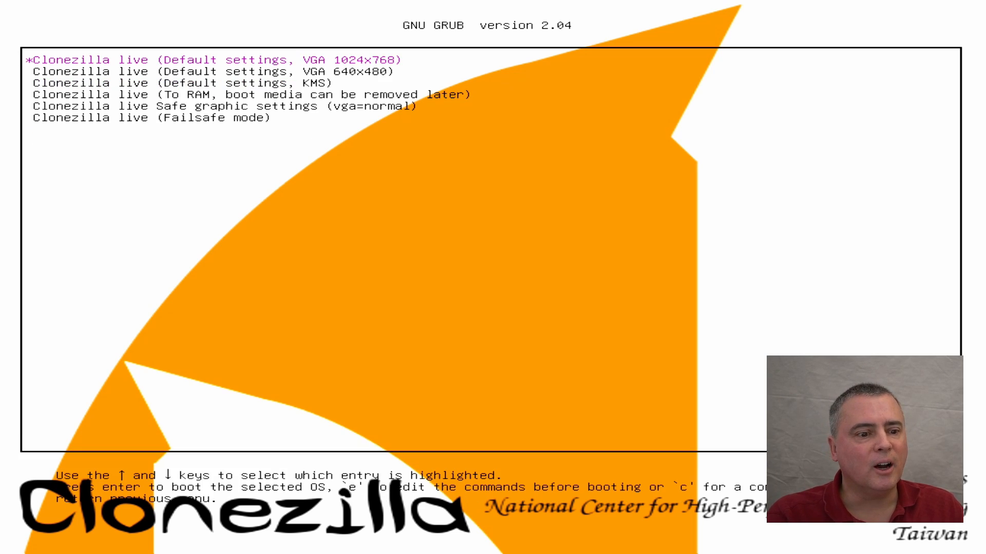
pyautogui.press('Down')
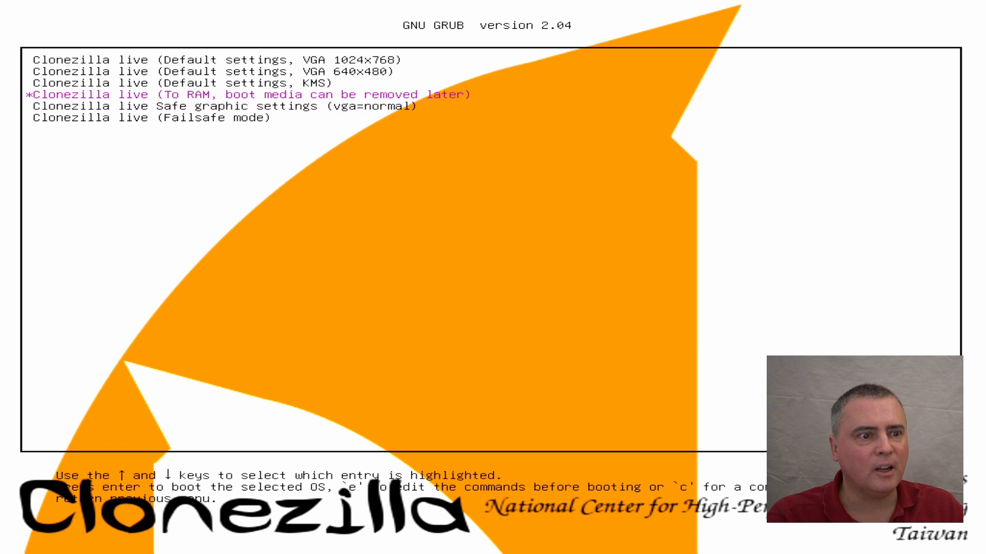
pyautogui.press('Down')
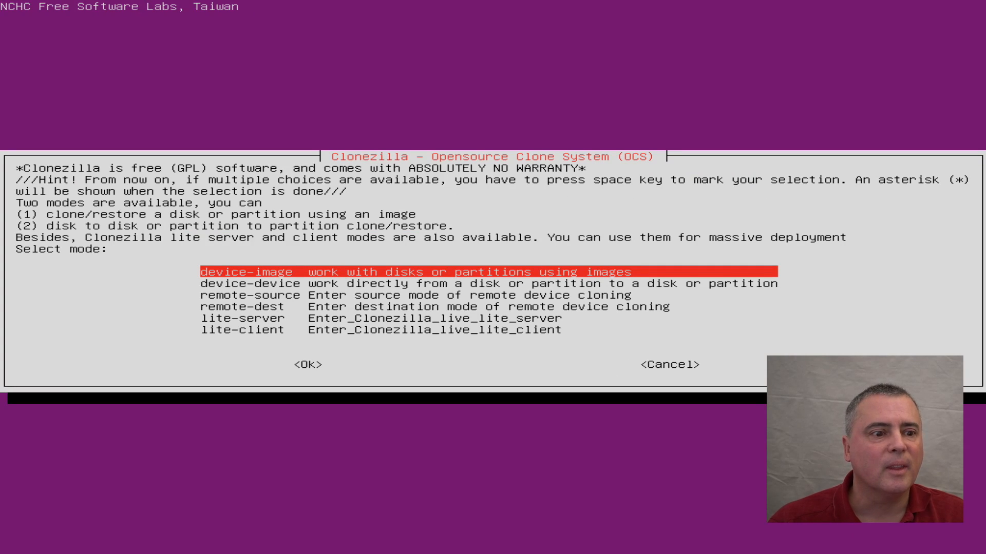
# Select device-device cloning mode and confirm it.
pyautogui.press('Down')
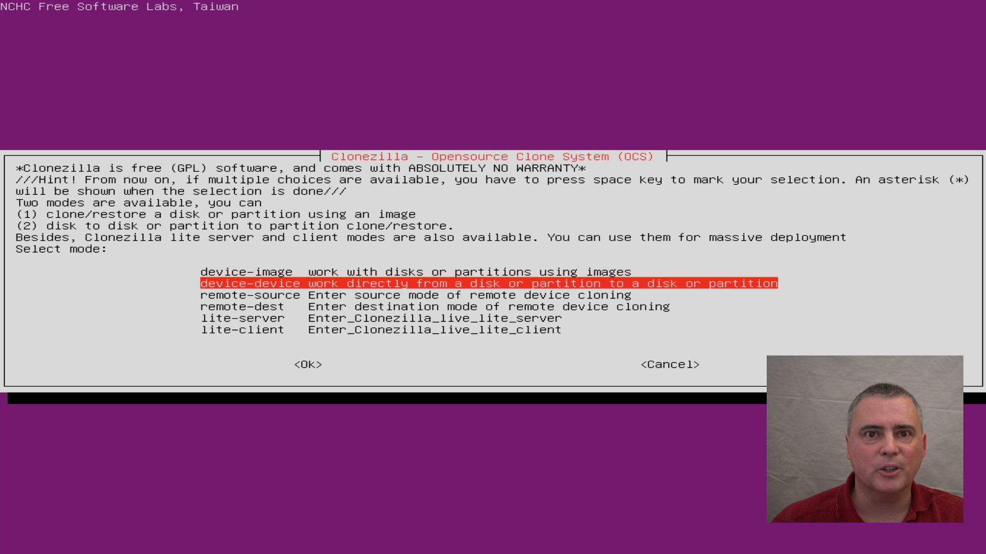
pyautogui.click(308, 364)
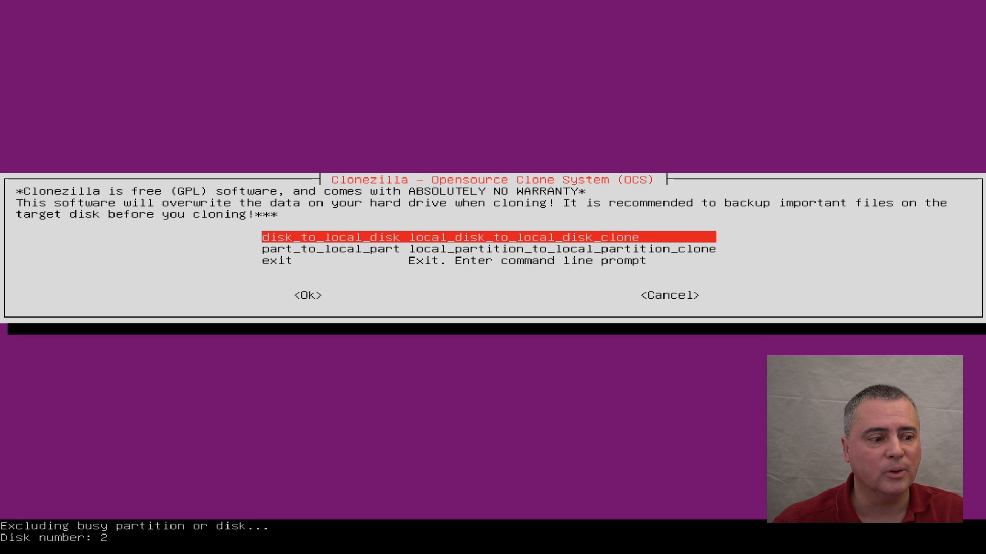
# Choose disk_to_local_disk with sda as source and sdc as target.
pyautogui.click(307, 295)
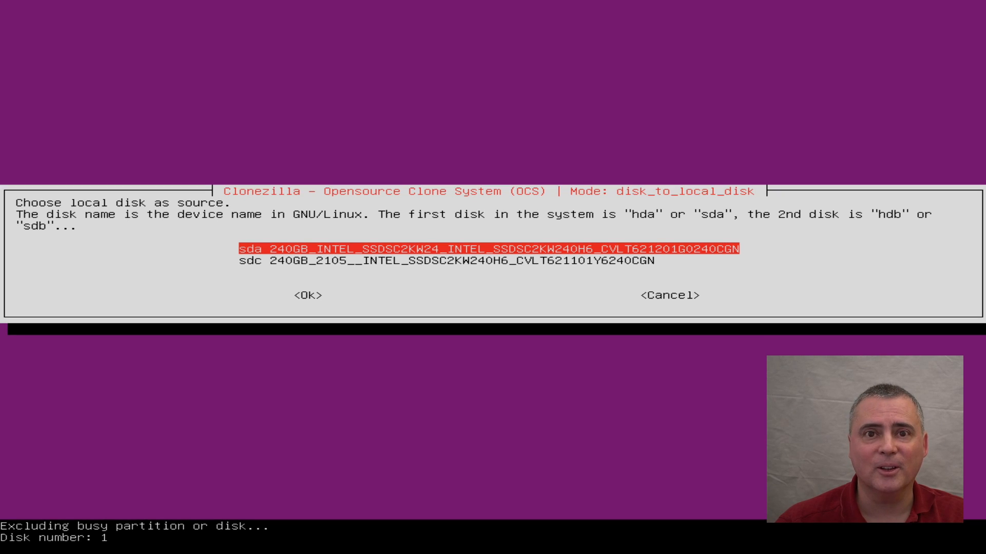
pyautogui.click(307, 295)
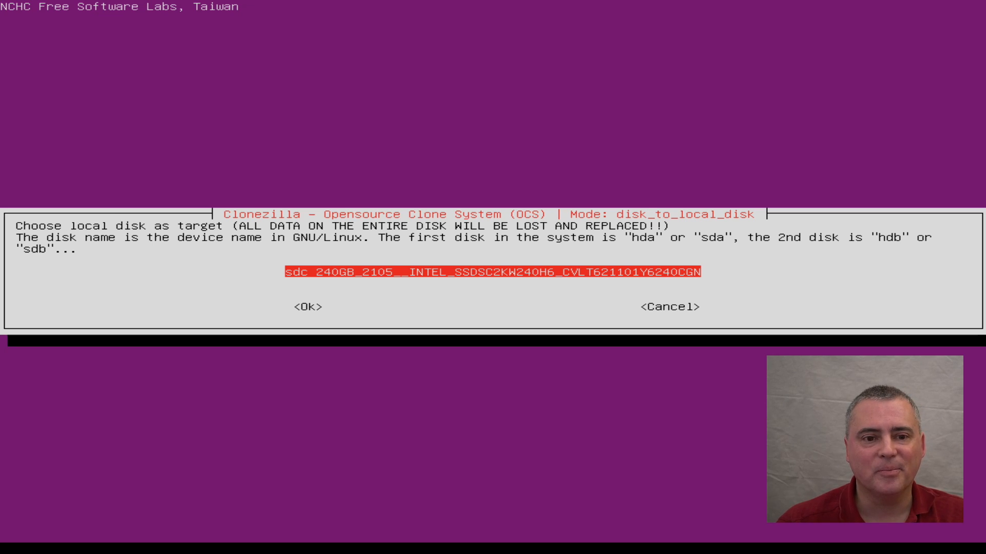
pyautogui.click(307, 307)
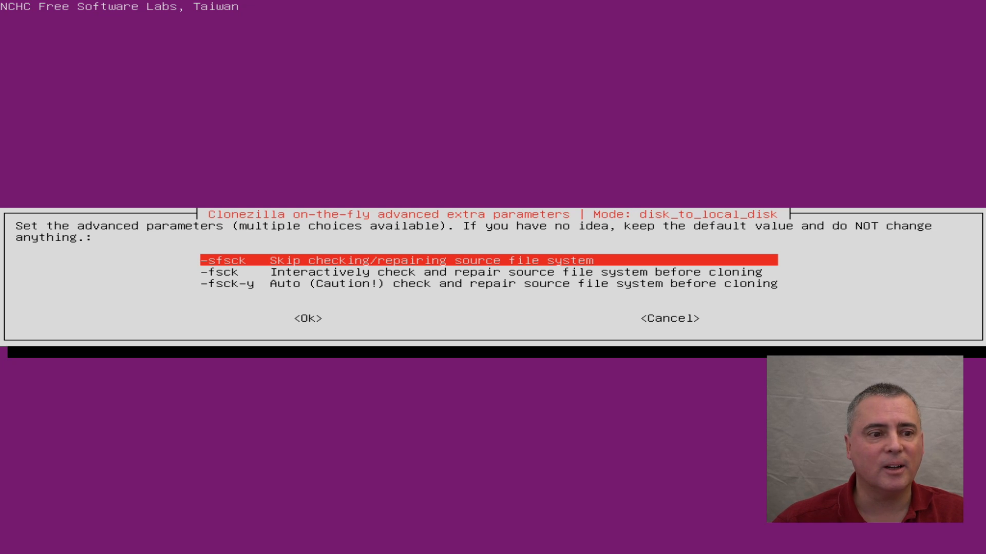
# Keep -sfsck to skip the file-system check and '-pa choose' for the post-clone action.
pyautogui.press('Down')
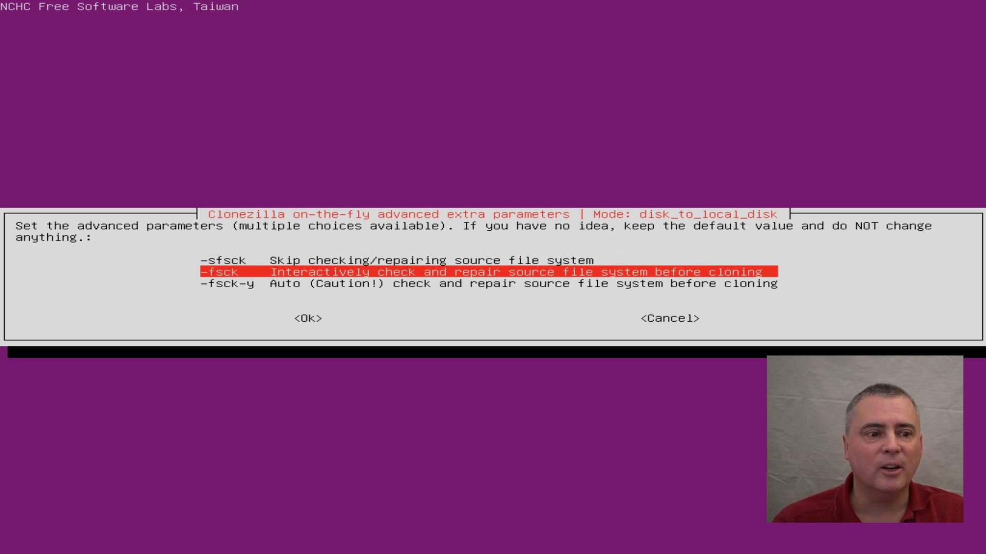
pyautogui.press('Down')
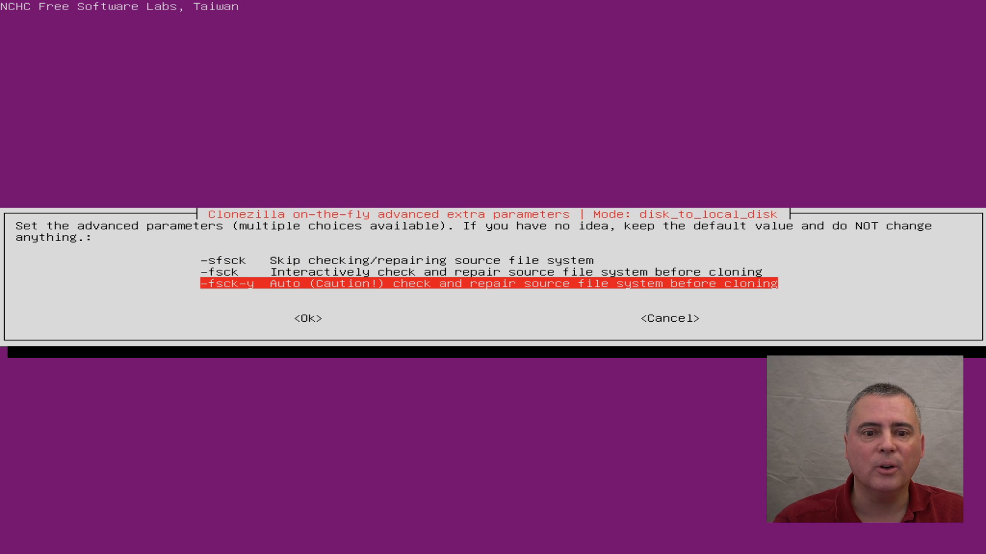
pyautogui.press('Up')
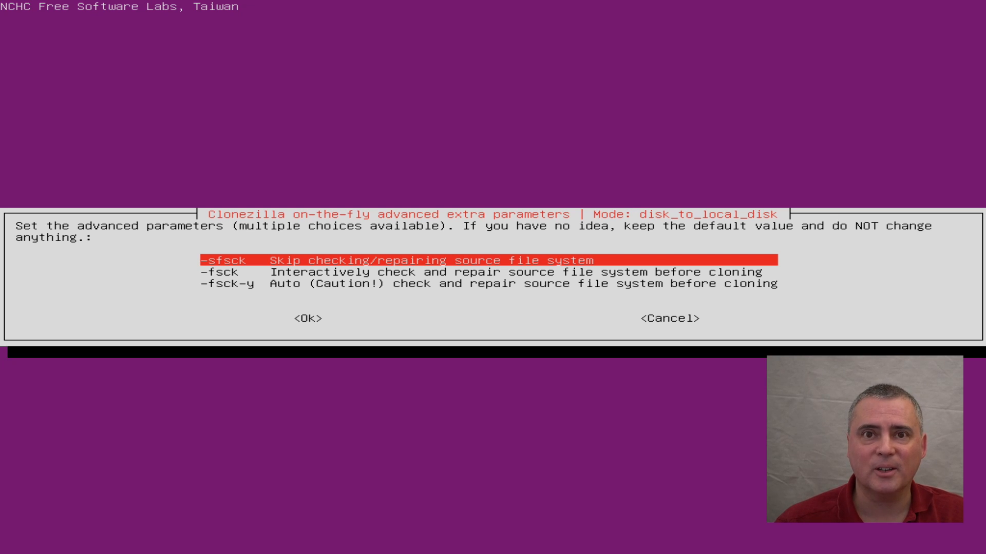
pyautogui.click(309, 317)
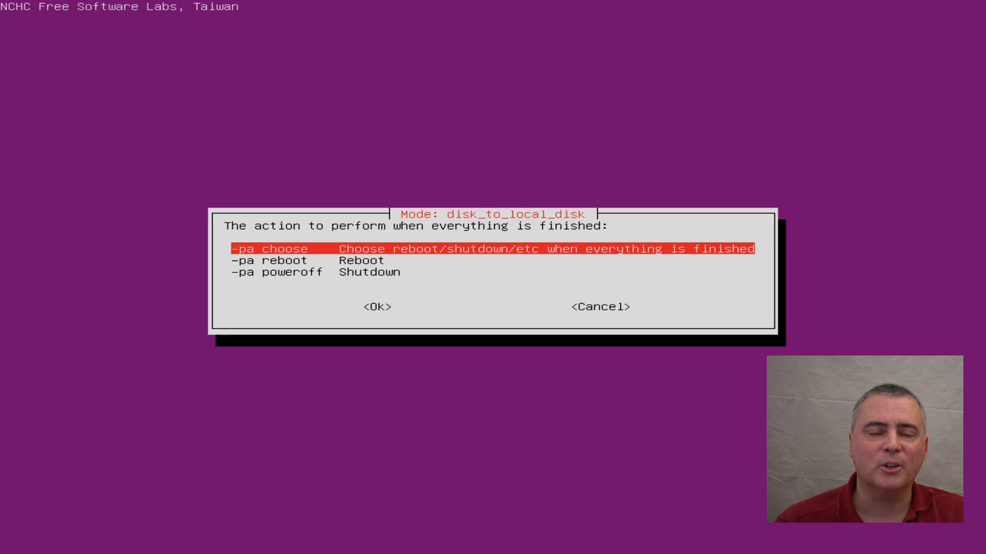
pyautogui.press('Return')
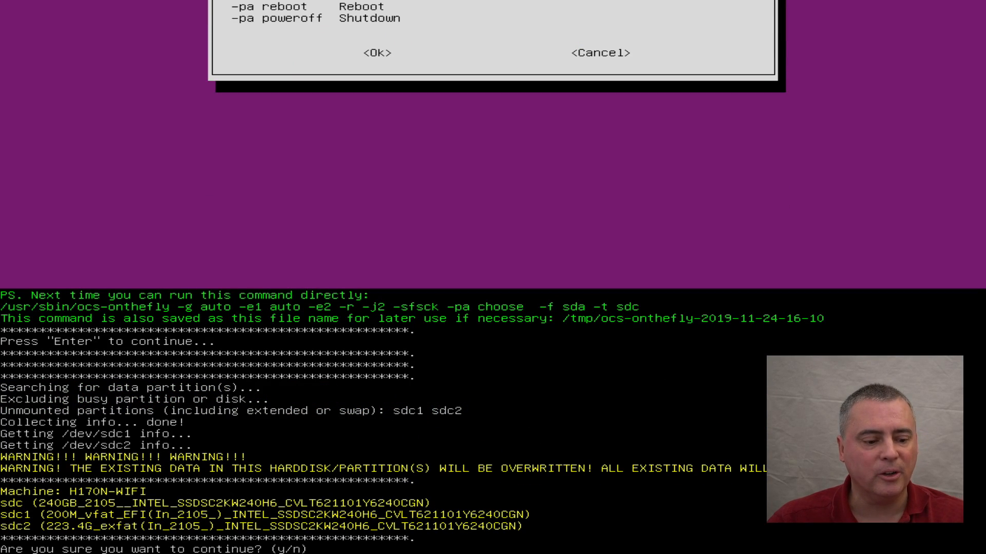
# Answer y to both warnings that sdc will be overwritten so cloning starts.
pyautogui.write('y')
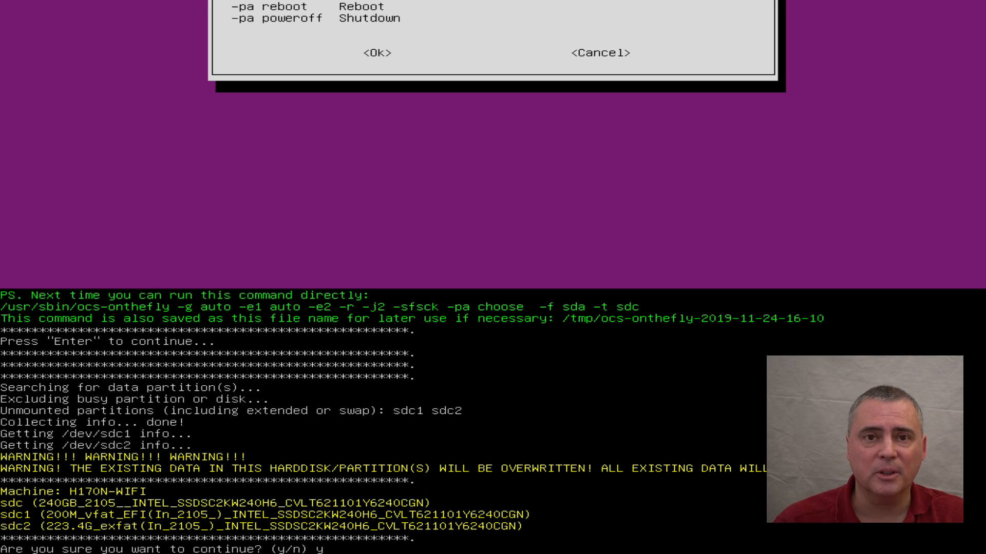
pyautogui.press('Return')
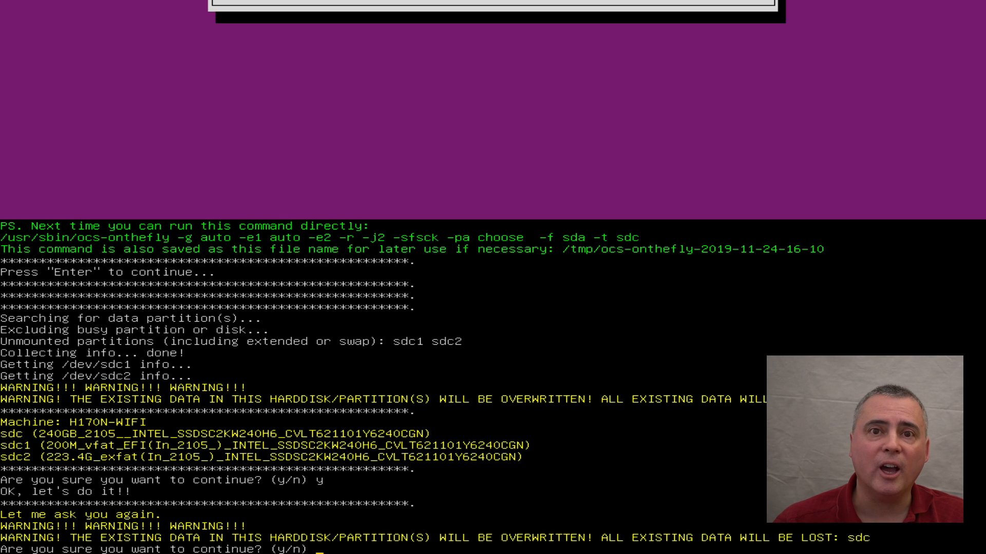
pyautogui.write('y')
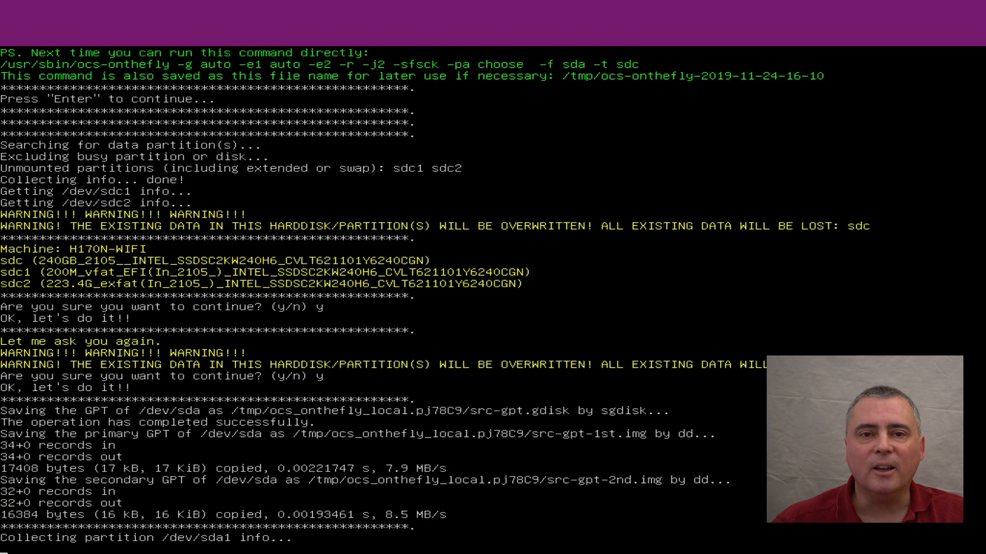
# Follow the output as sdc's GPT is recreated and each sda partition is Partcloned.
pyautogui.scroll(-3)
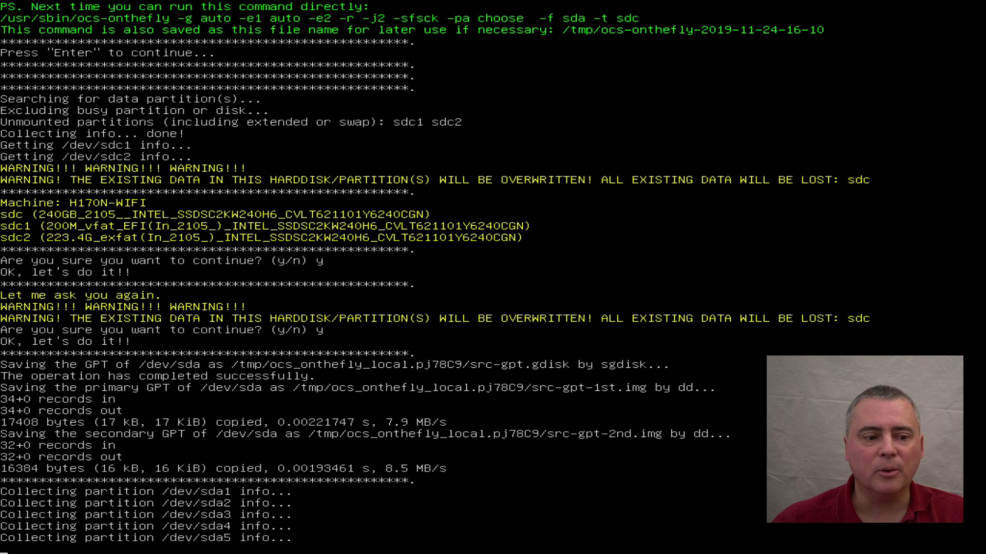
pyautogui.scroll(-3)
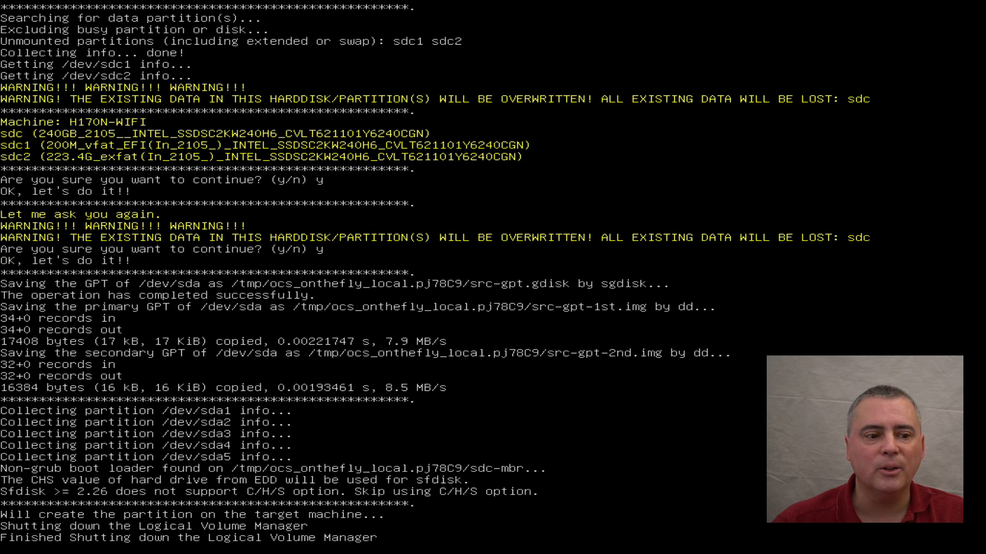
pyautogui.scroll(-3)
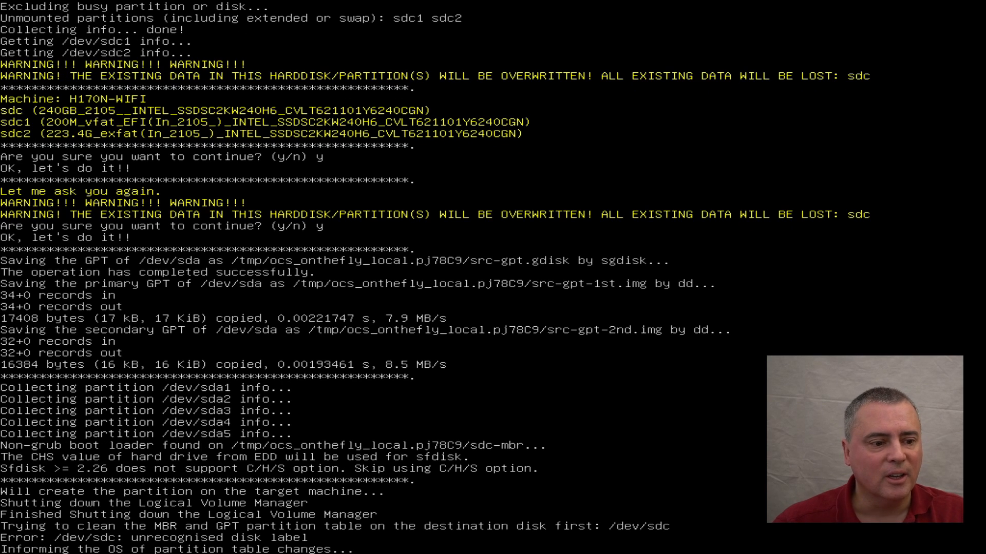
pyautogui.scroll(-3)
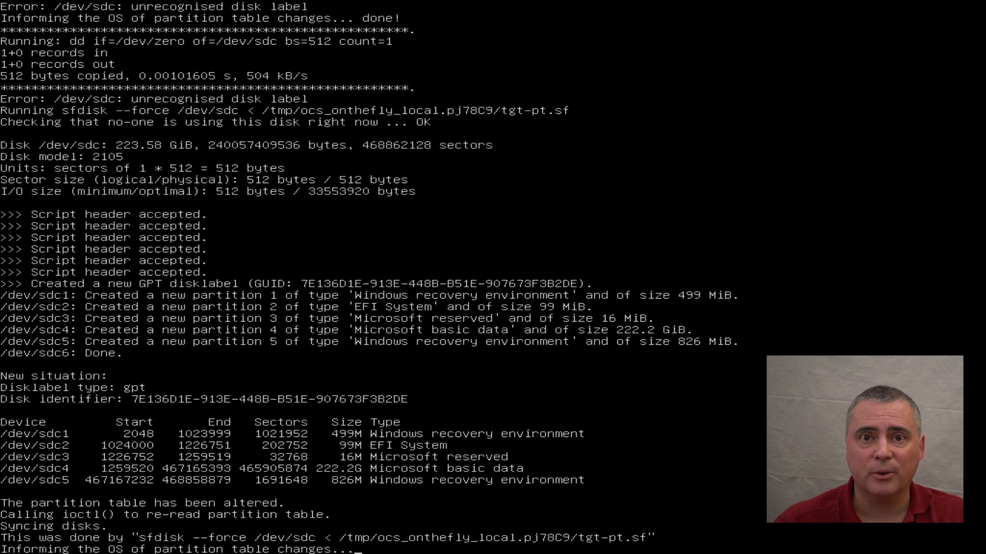
pyautogui.scroll(-3)
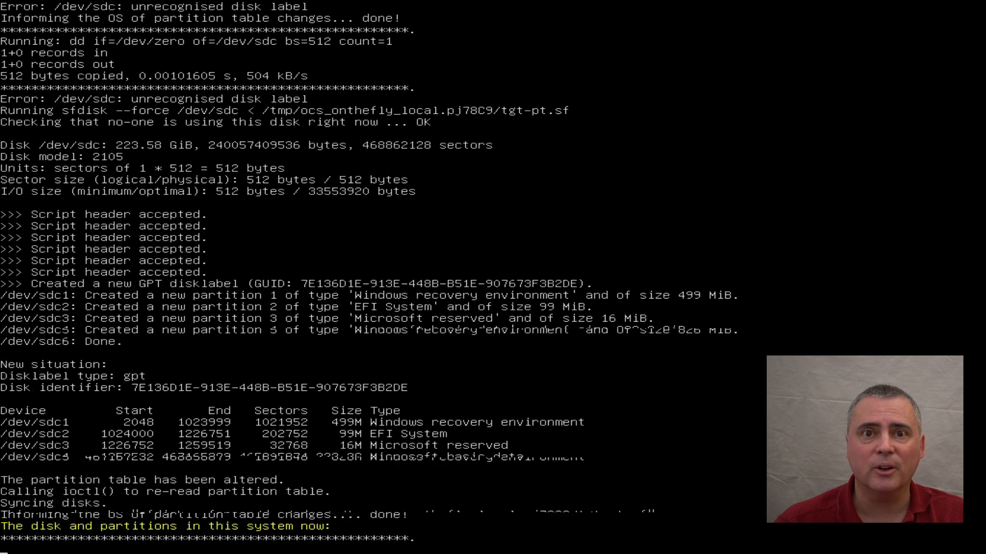
pyautogui.scroll(-3)
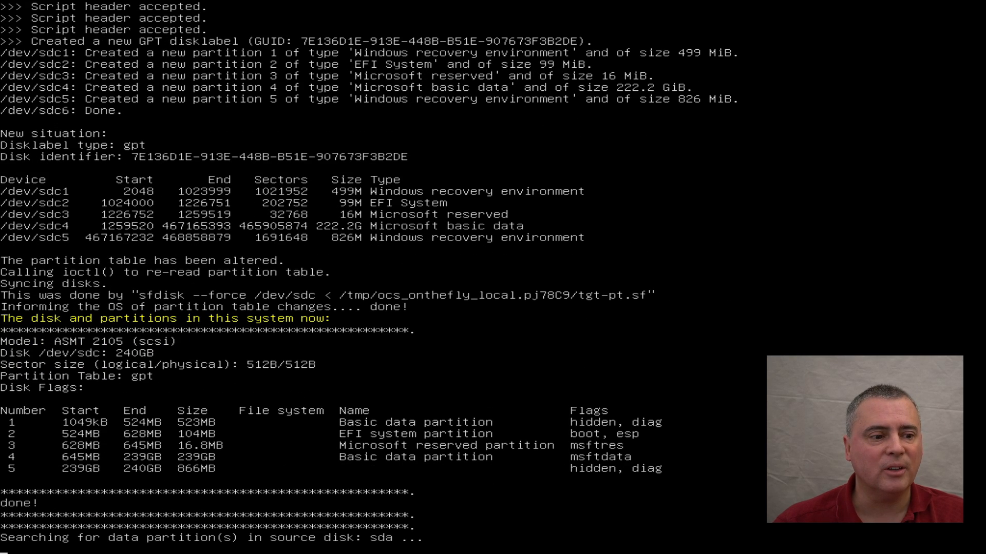
pyautogui.scroll(-3)
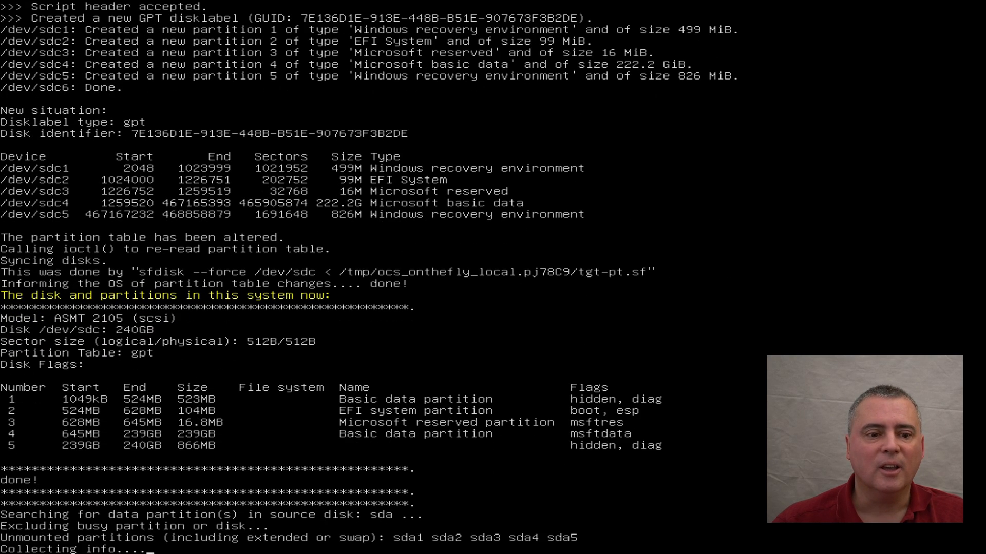
pyautogui.scroll(-3)
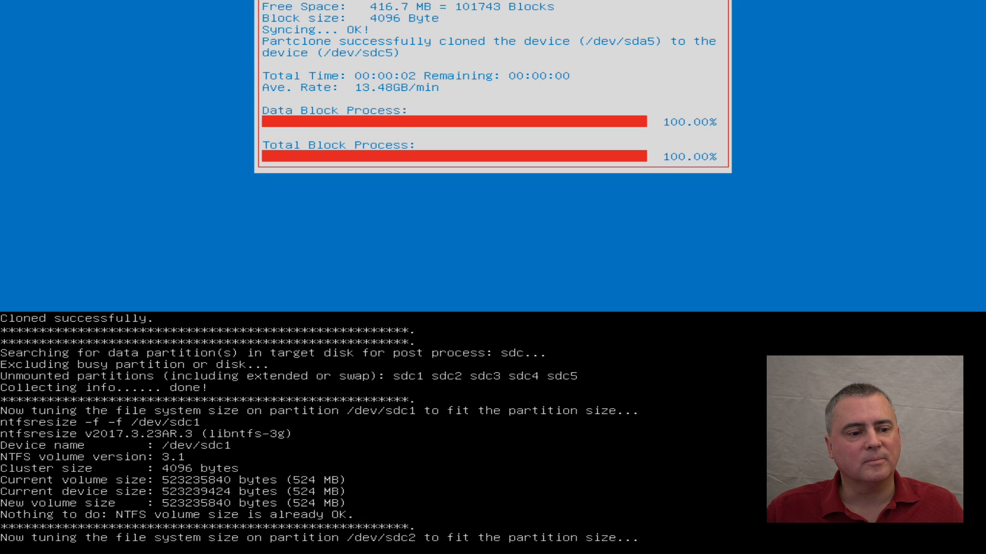
# Follow the ntfsresize, udev cleanup and ntfsfixboot post-processing output on sdc.
pyautogui.scroll(-3)
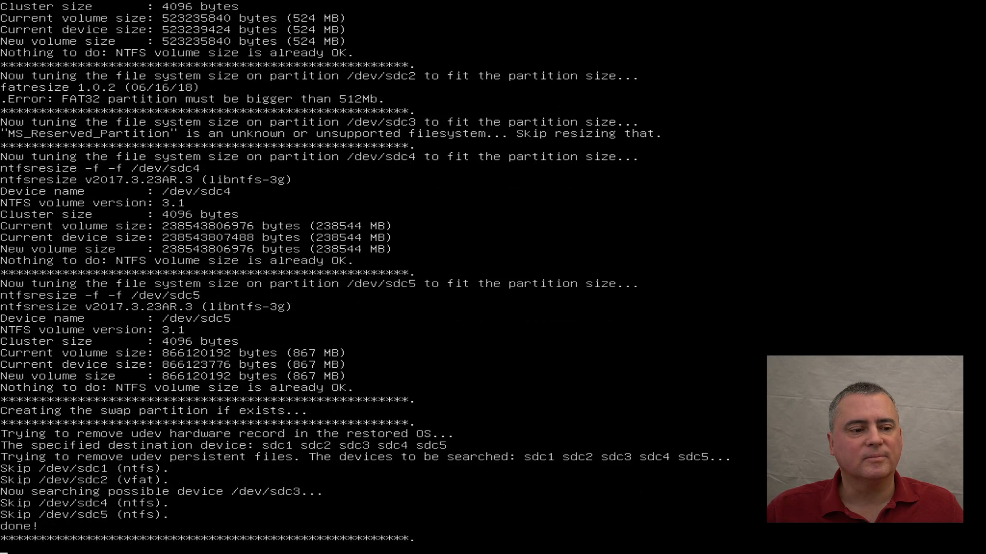
pyautogui.scroll(-3)
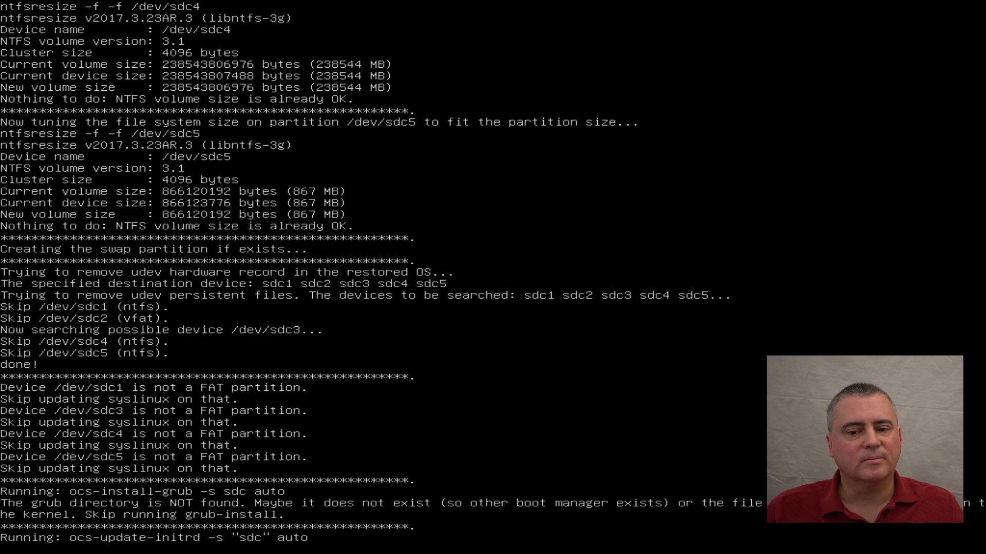
pyautogui.scroll(-3)
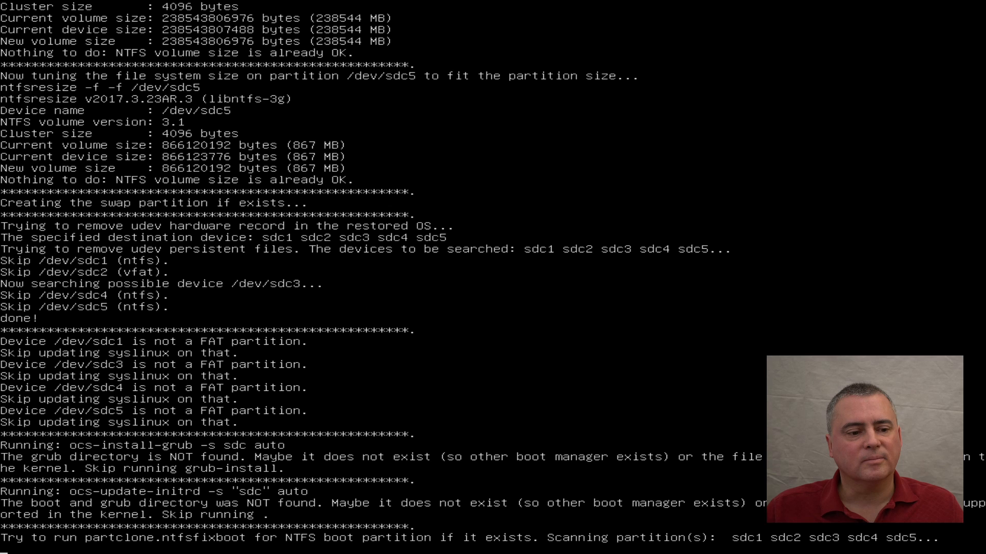
pyautogui.scroll(-3)
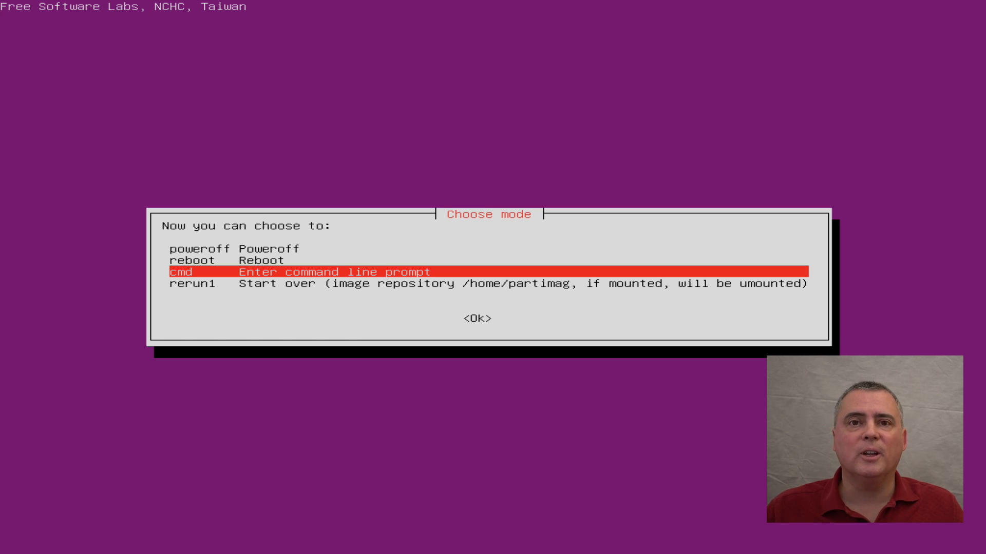
# Select reboot in the Choose mode dialog to restart the machine.
pyautogui.press('Up')
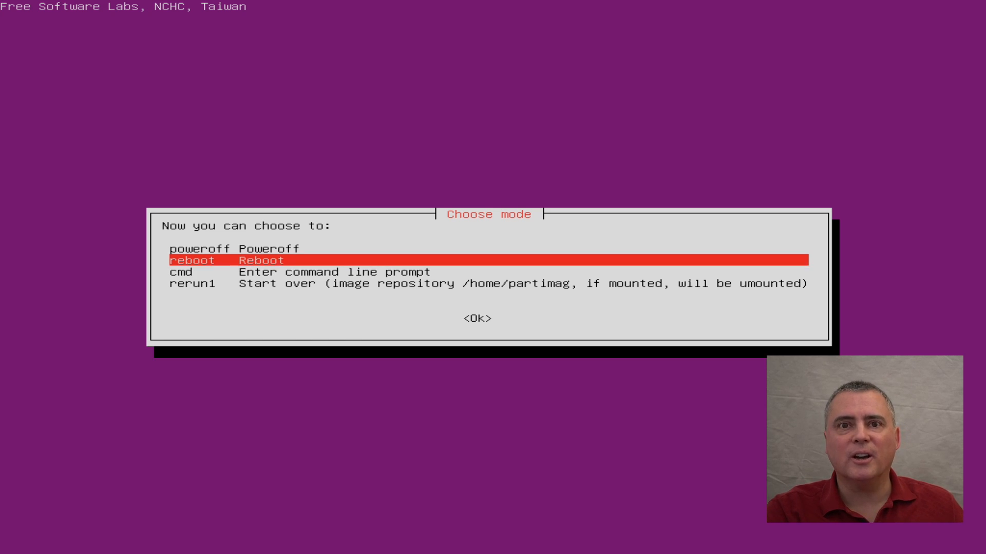
pyautogui.press('Up')
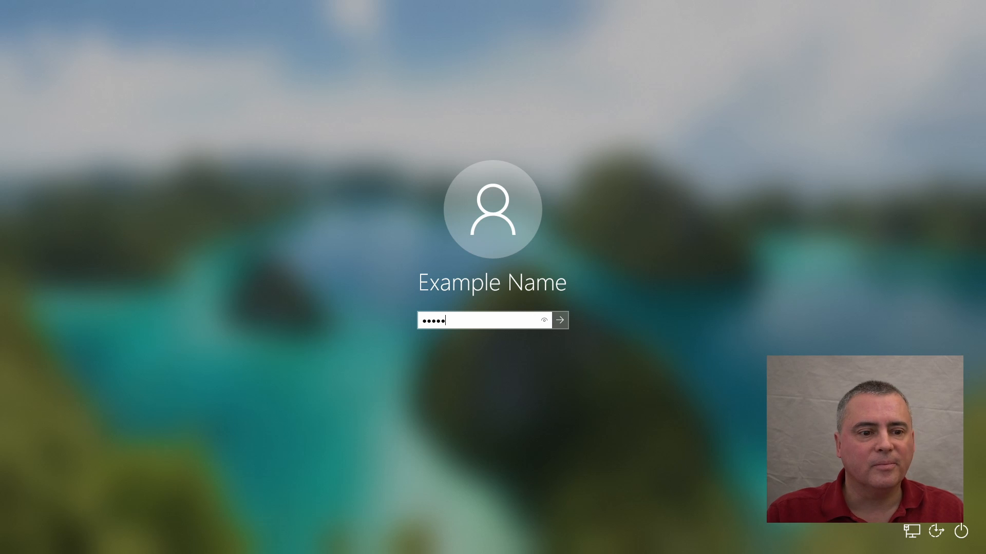
# Sign in to Windows 10, then briefly open and close File Explorer on the desktop.
pyautogui.click(559, 320)
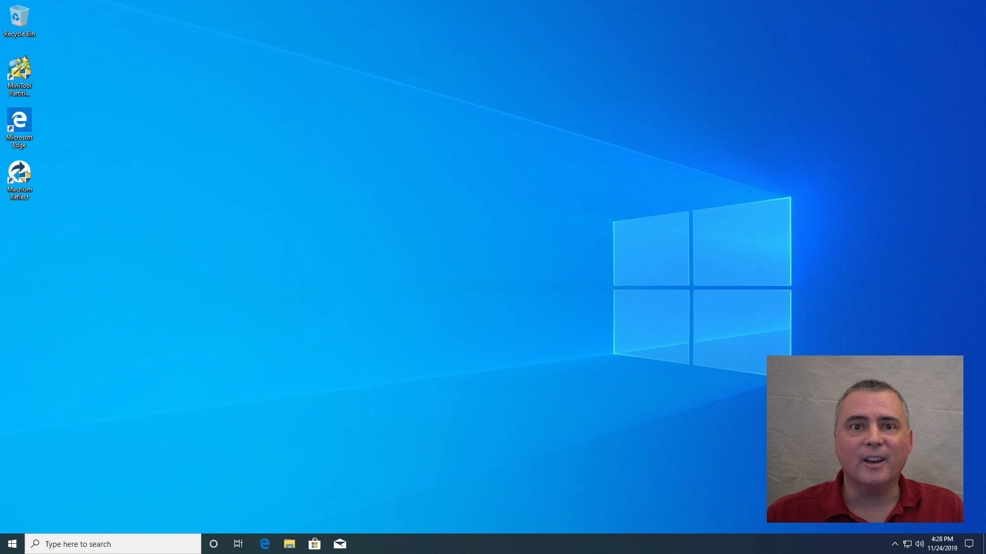
pyautogui.moveTo(197, 468)
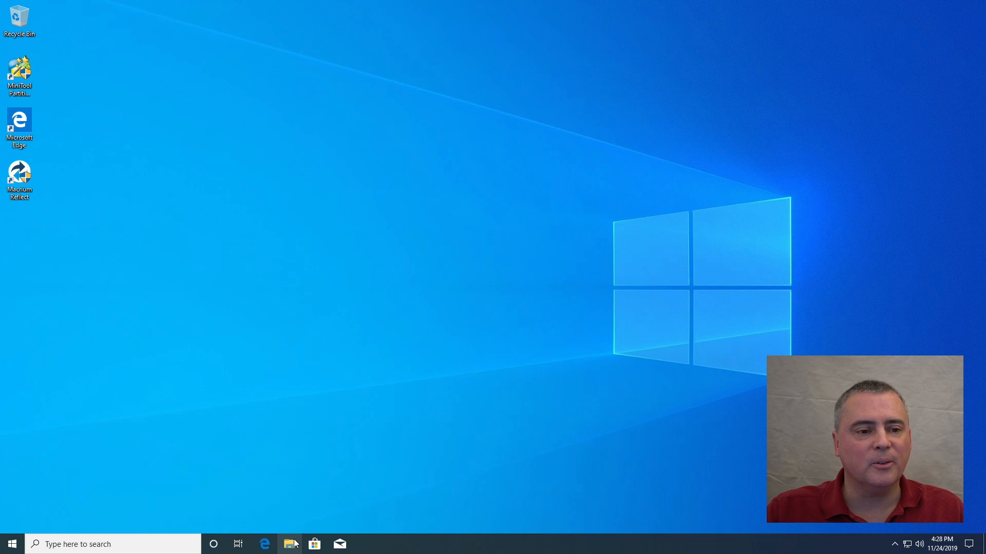
pyautogui.click(290, 544)
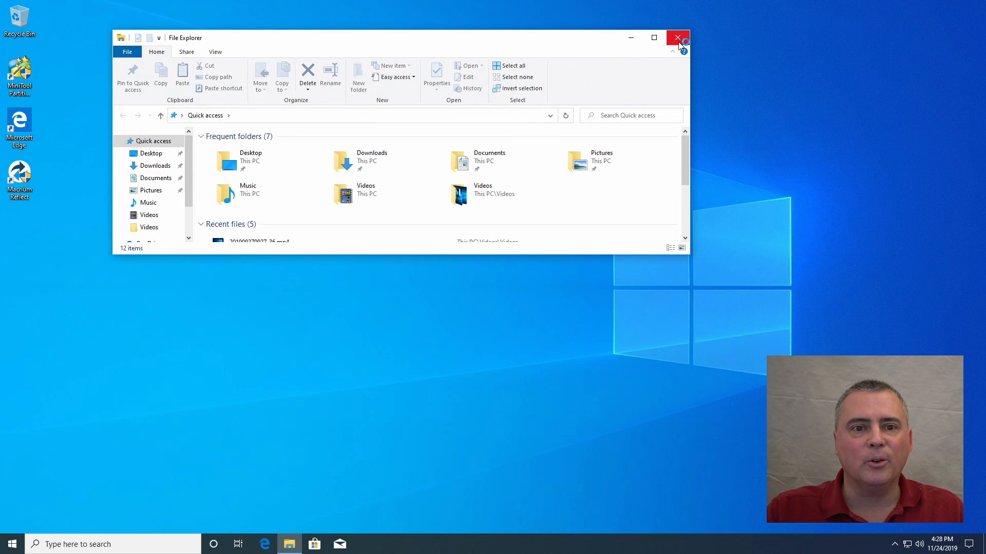
pyautogui.moveTo(678, 38)
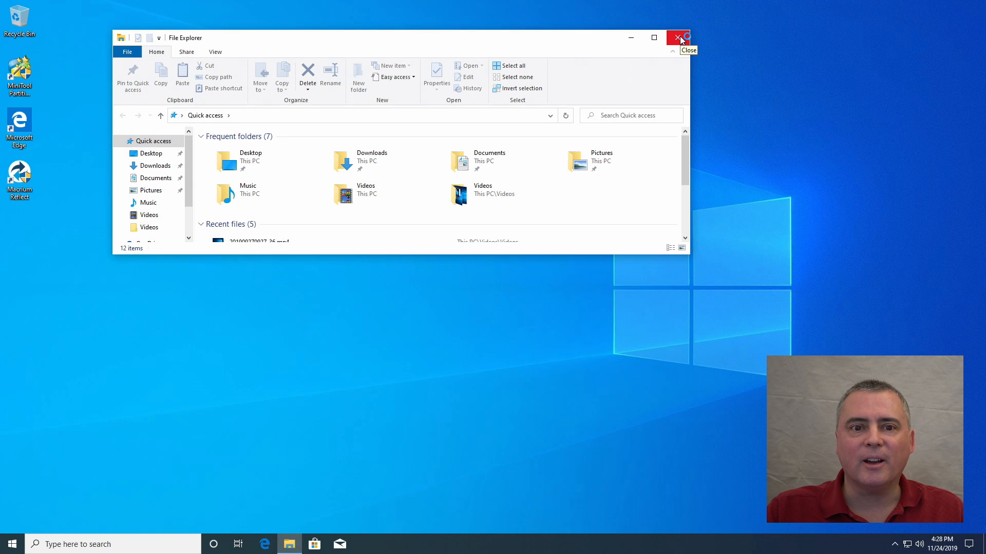
pyautogui.click(678, 38)
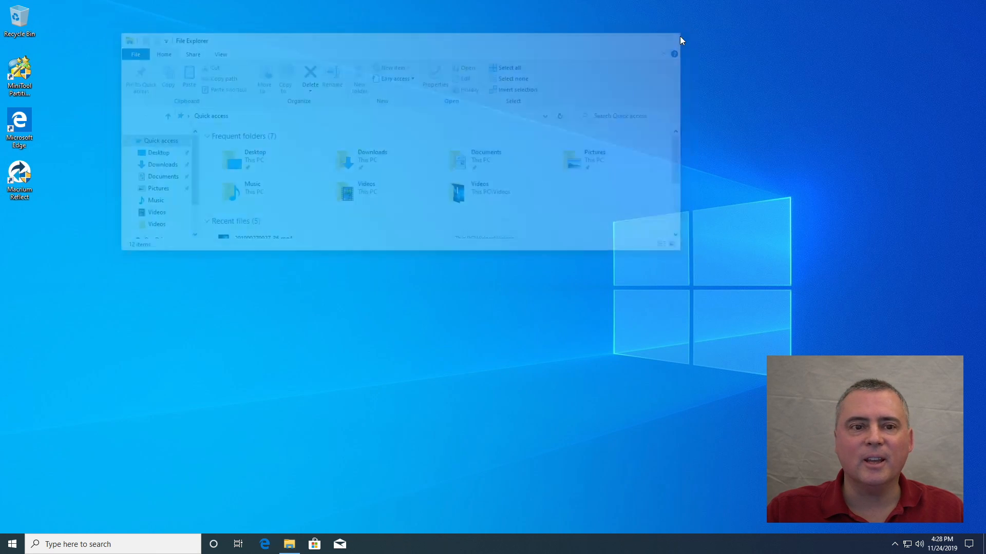
pyautogui.click(674, 40)
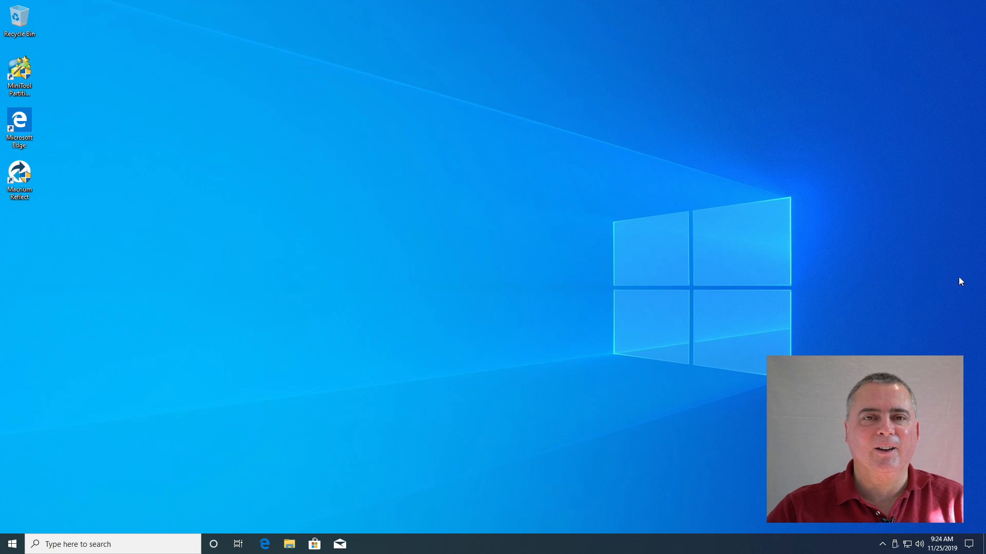
pyautogui.moveTo(290, 545)
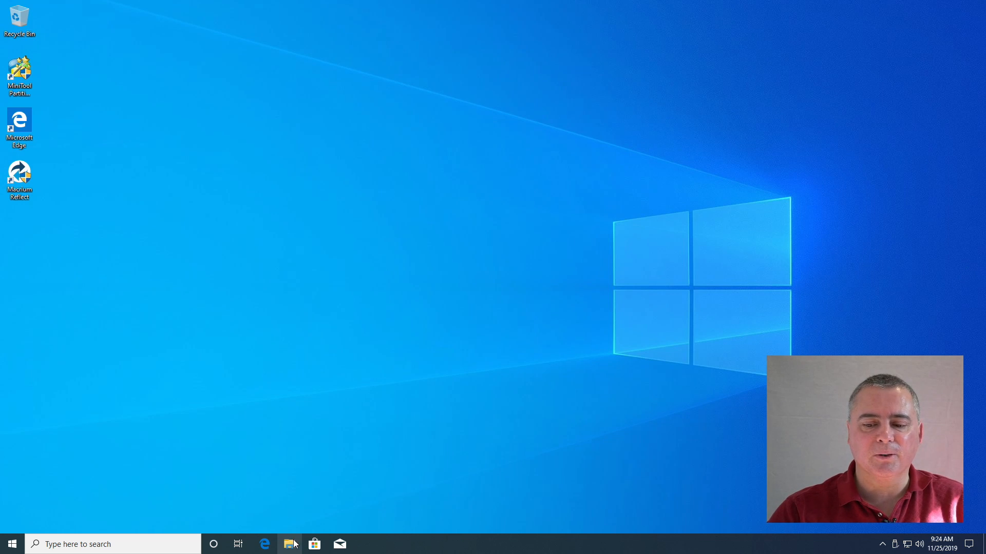
# View This PC in File Explorer, showing only Local Disk (C:), then close it.
pyautogui.click(291, 544)
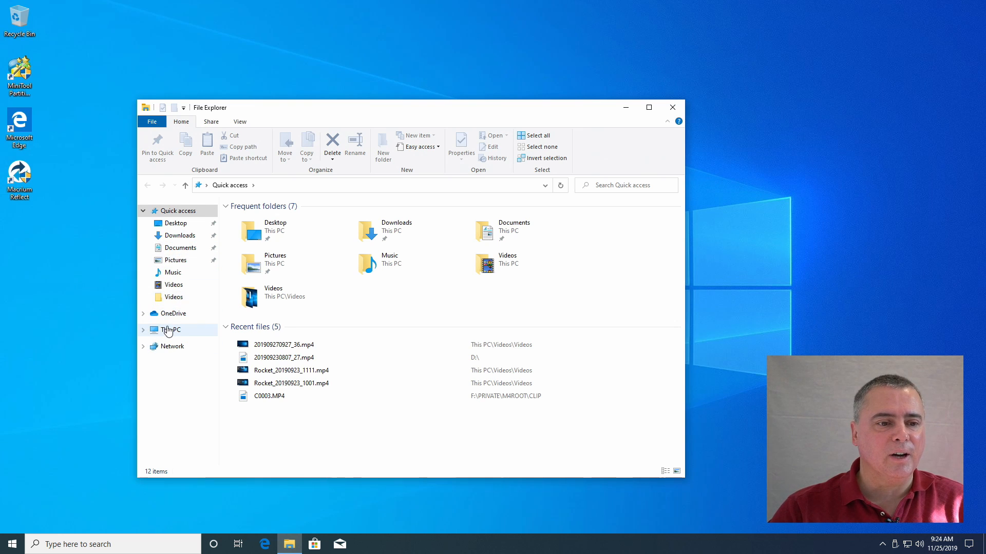
pyautogui.click(169, 330)
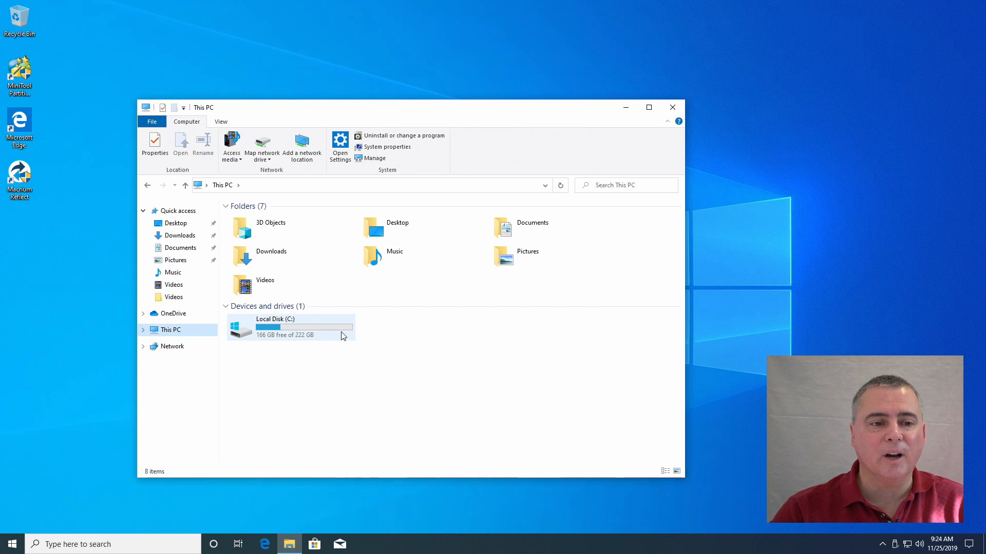
pyautogui.moveTo(523, 233)
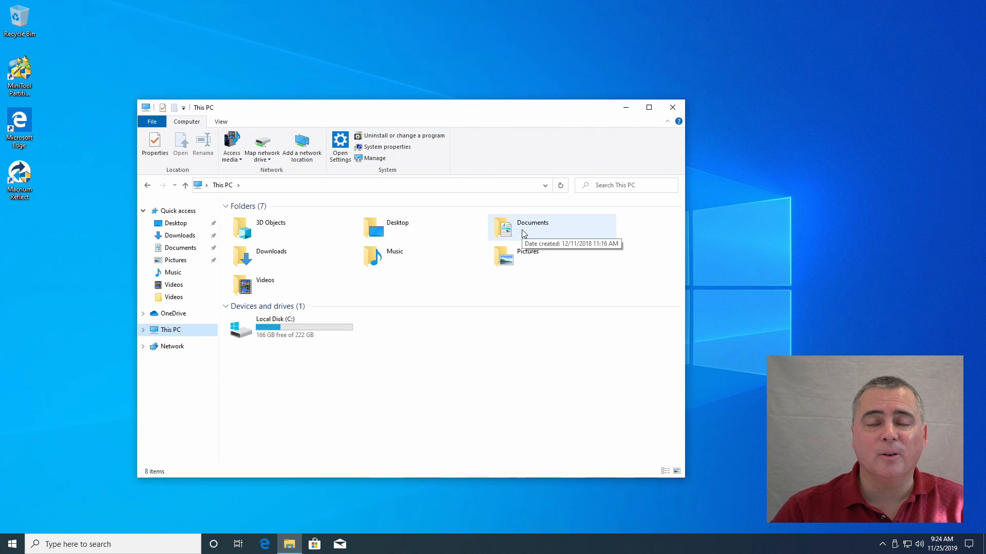
pyautogui.moveTo(671, 108)
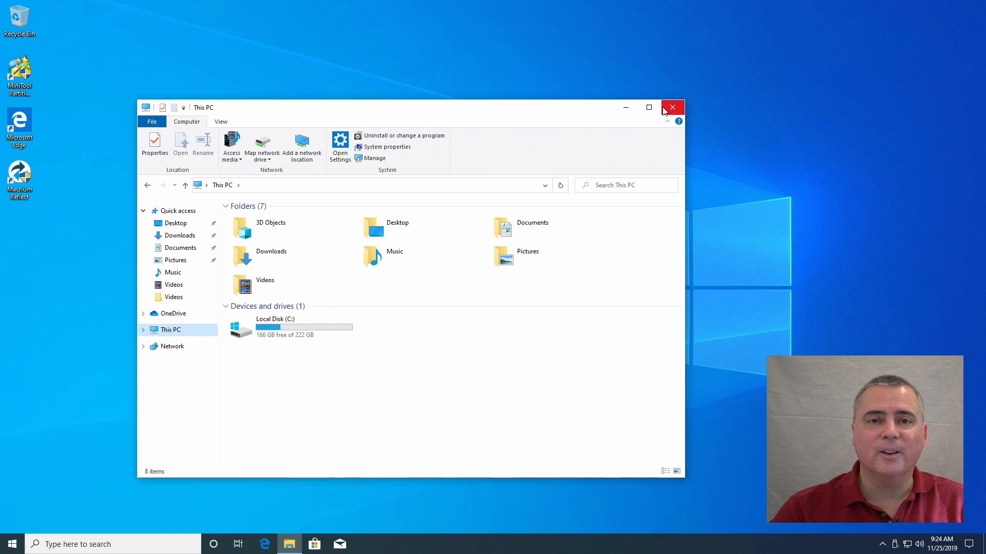
pyautogui.moveTo(672, 108)
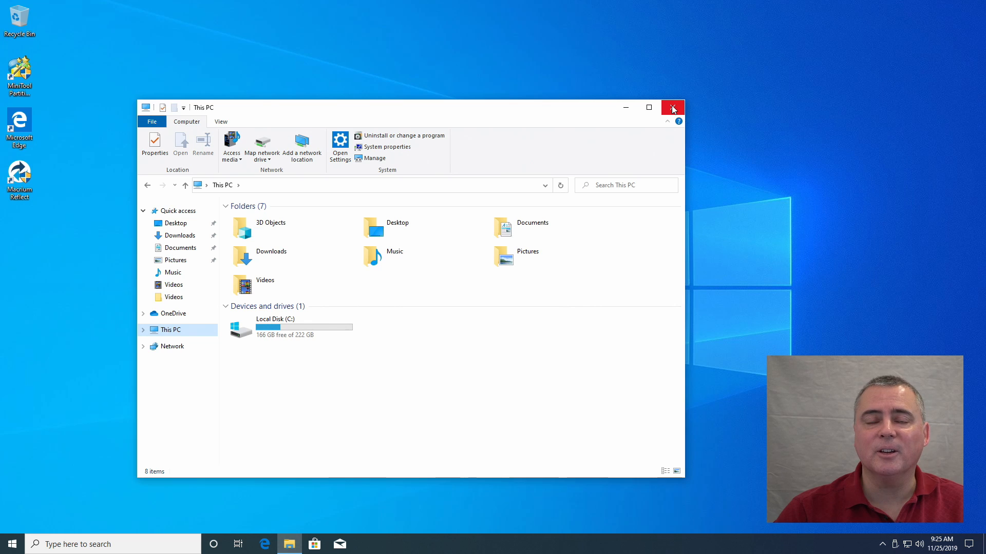
pyautogui.click(671, 107)
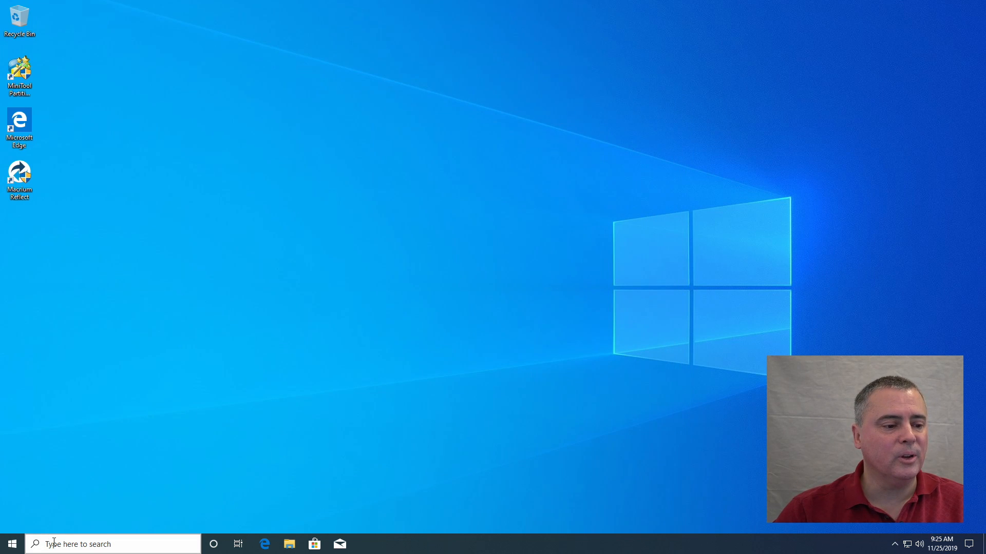
# Search Windows for 'diskman' to find Create and format hard disk partitions.
pyautogui.write('diskman')
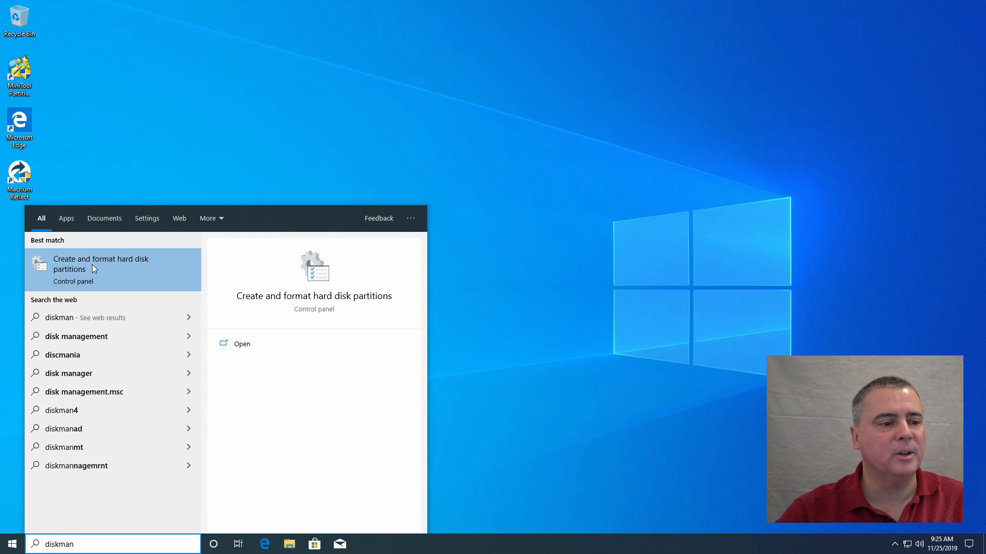
pyautogui.moveTo(113, 275)
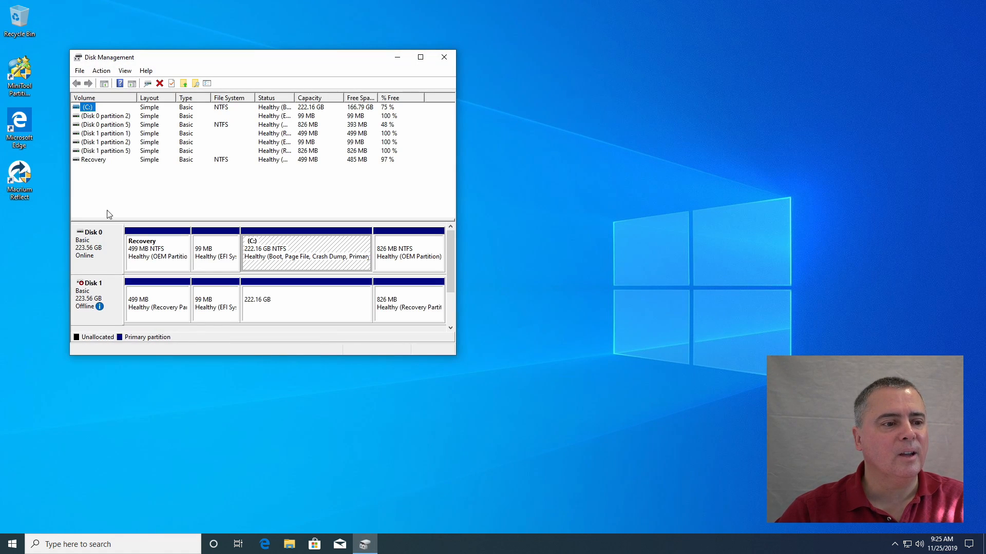
pyautogui.moveTo(108, 297)
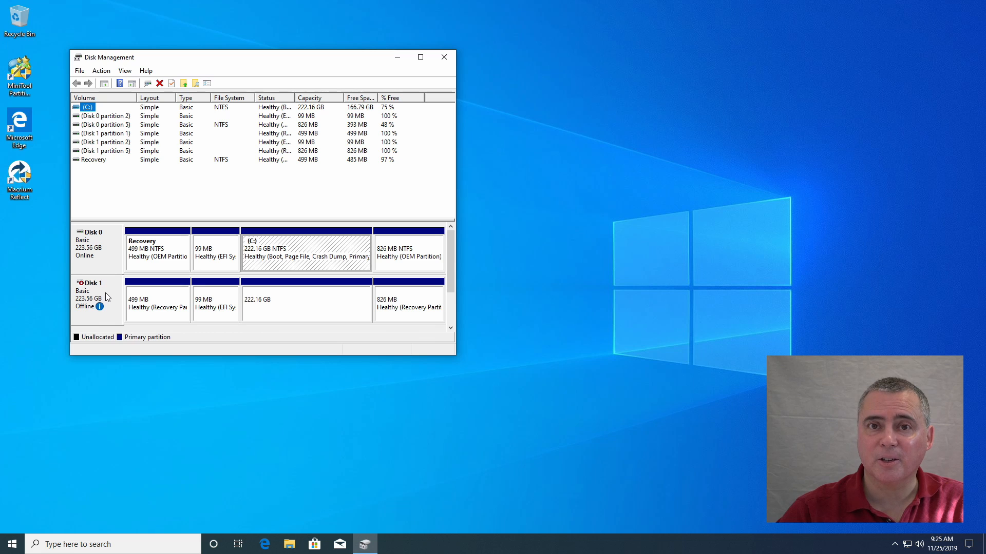
pyautogui.moveTo(94, 294)
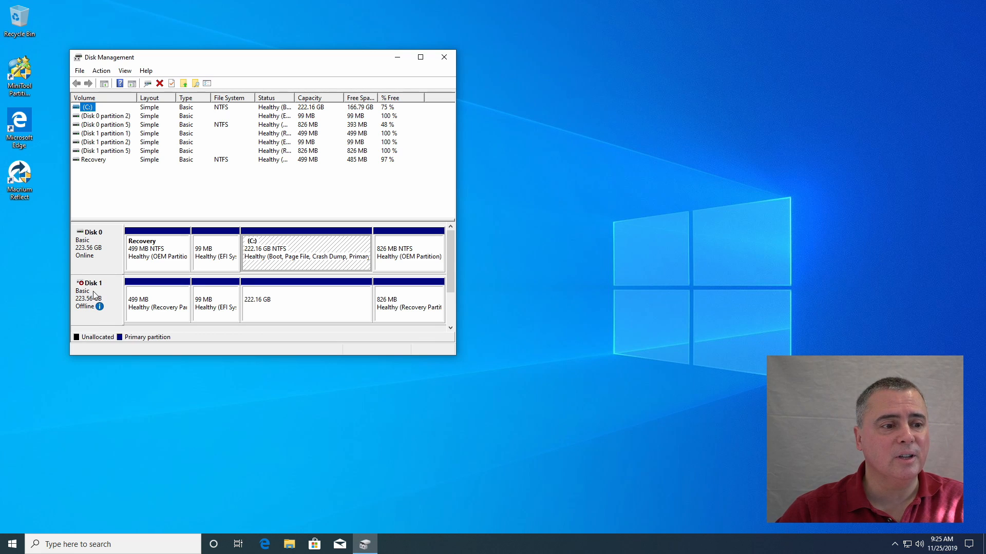
pyautogui.moveTo(99, 306)
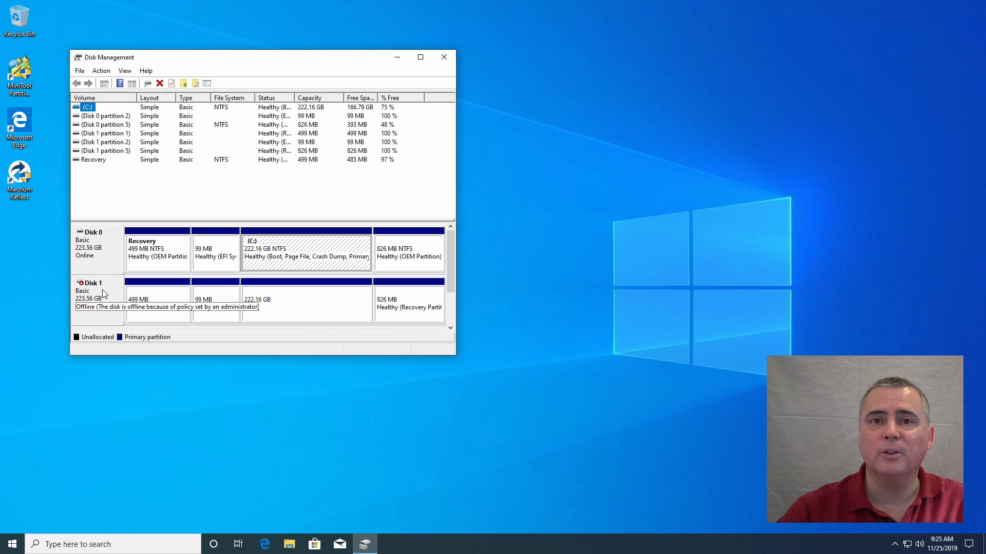
# Bring the offline Disk 1 online so its partition appears as volume D:.
pyautogui.rightClick(91, 296)
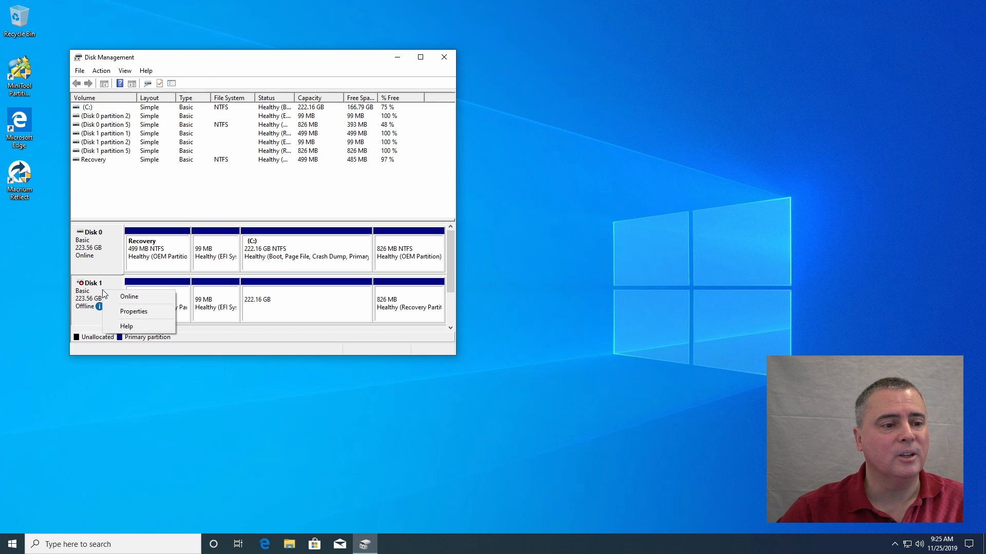
pyautogui.moveTo(129, 295)
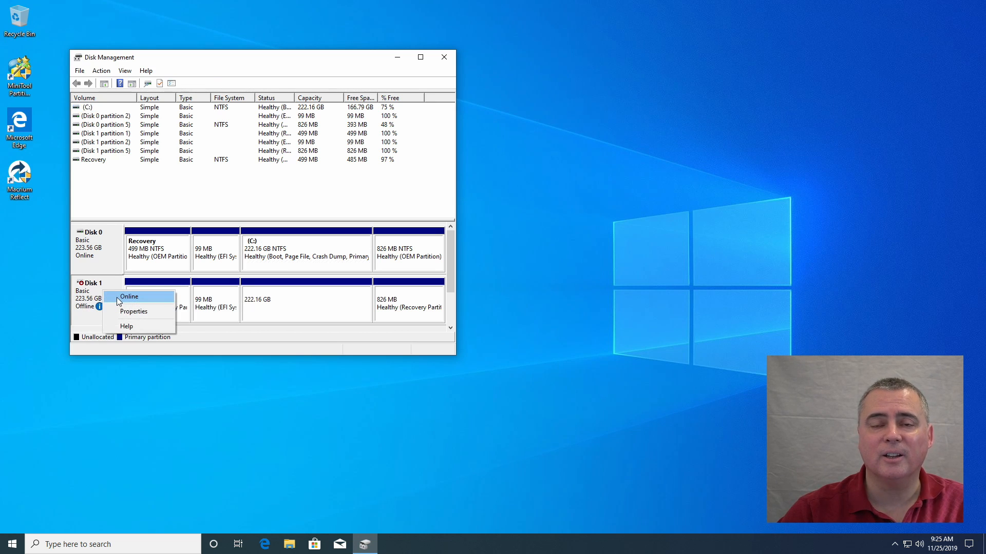
pyautogui.click(129, 296)
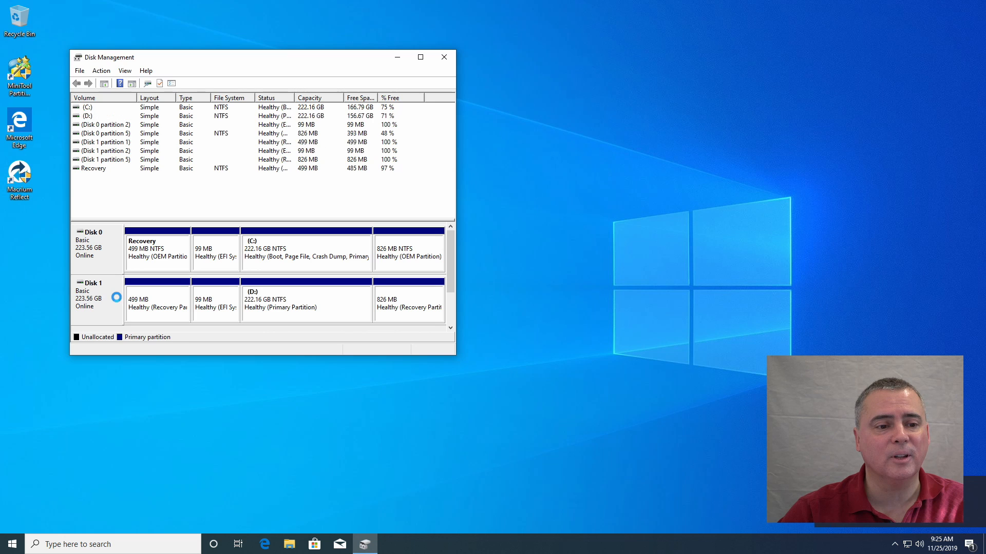
pyautogui.moveTo(355, 319)
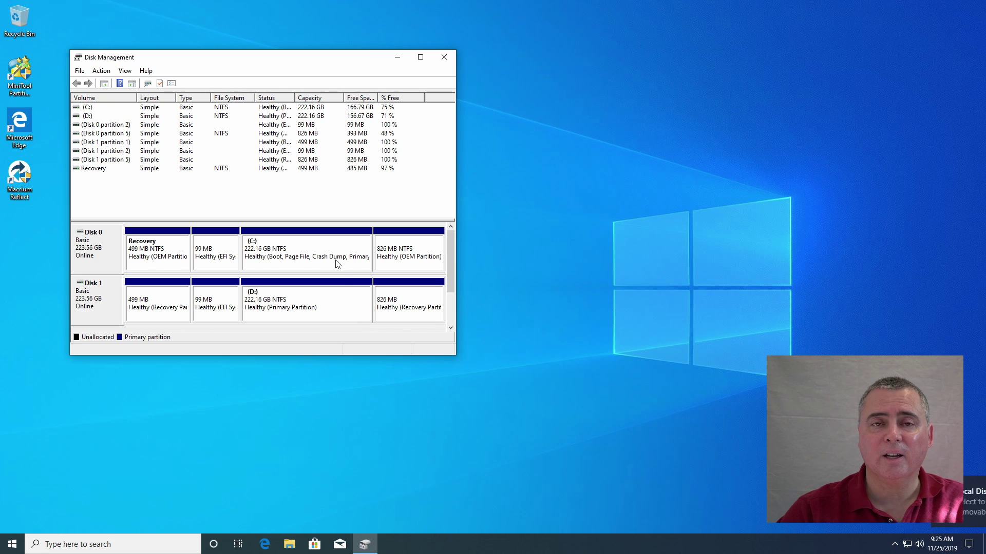
# Review the drive letter of D:, cancel without changing it, and close Disk Management.
pyautogui.rightClick(85, 107)
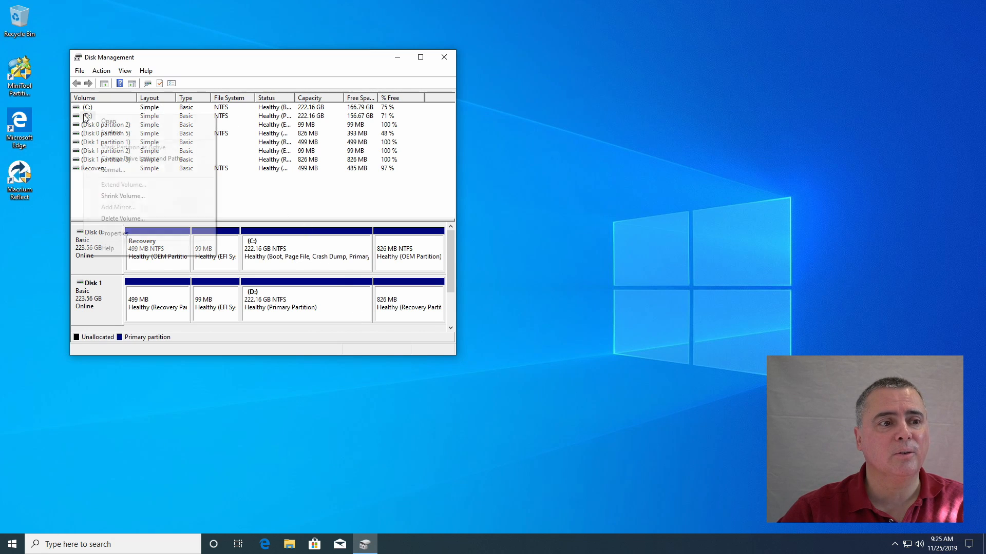
pyautogui.click(127, 160)
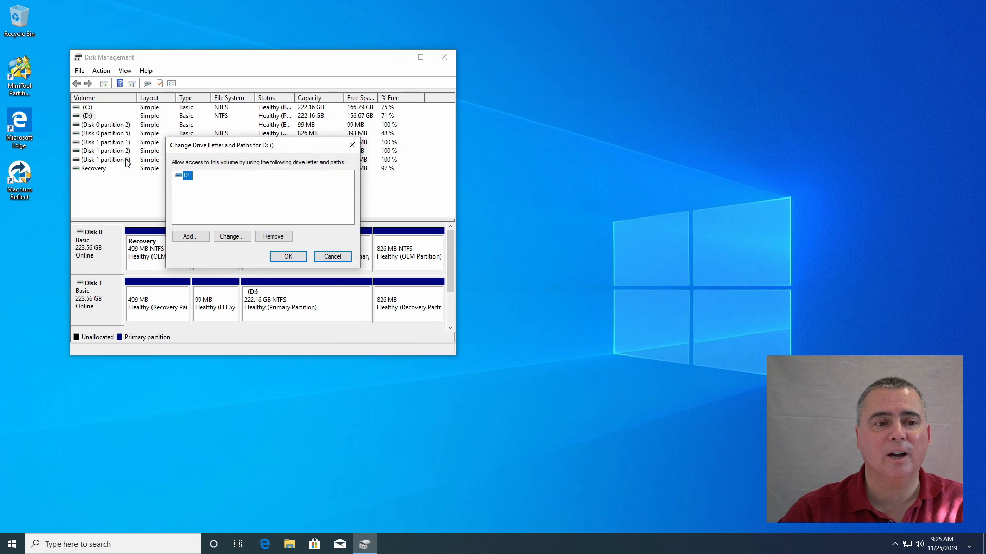
pyautogui.click(231, 236)
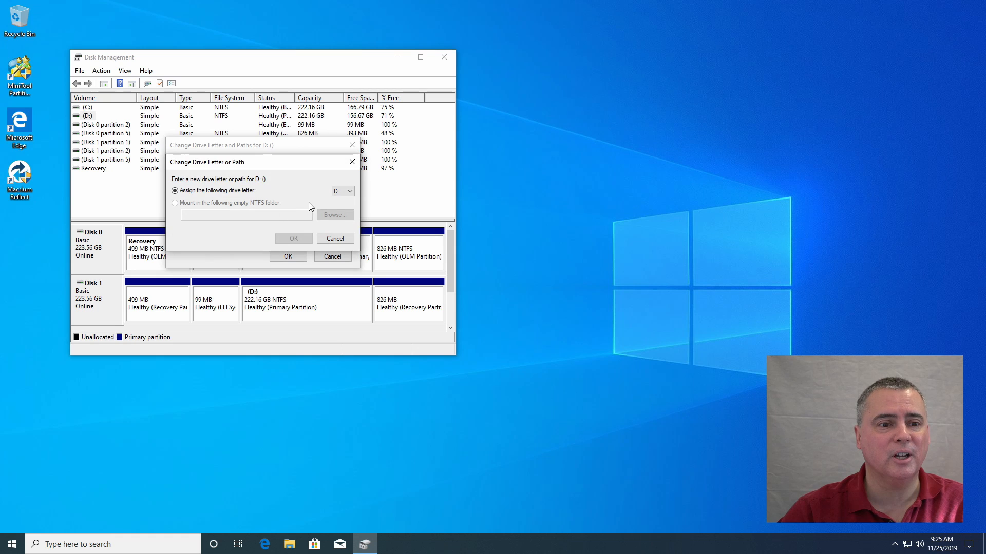
pyautogui.click(349, 191)
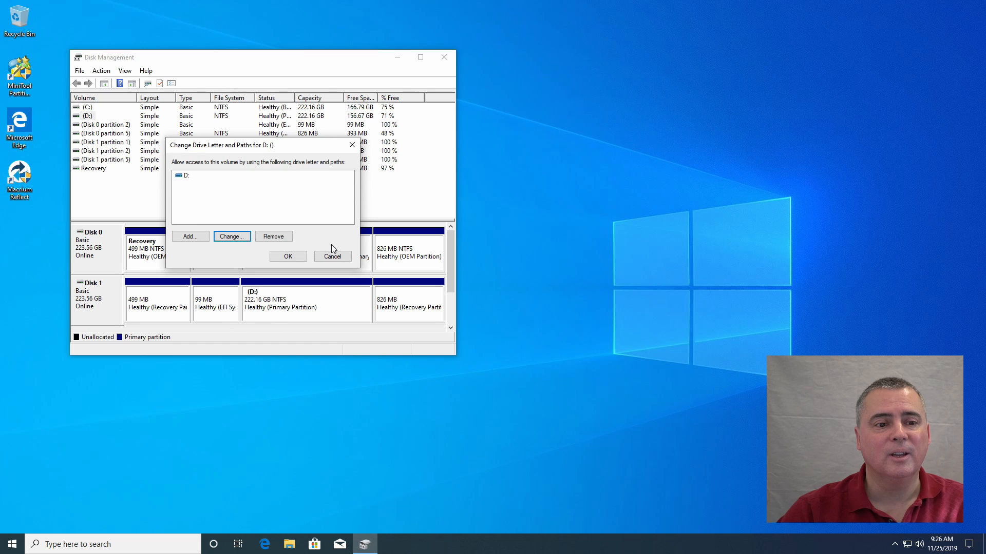
pyautogui.click(332, 256)
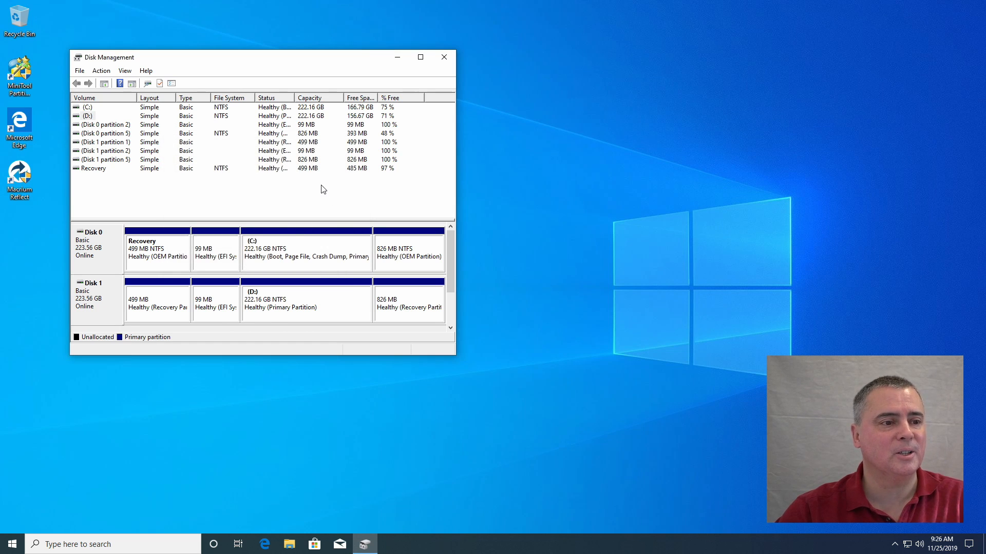
pyautogui.moveTo(462, 41)
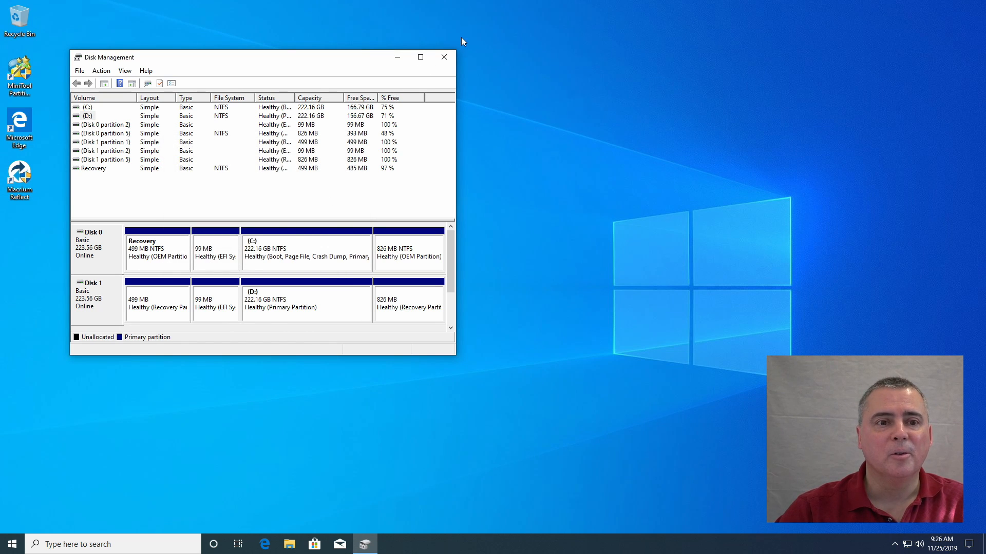
pyautogui.click(443, 57)
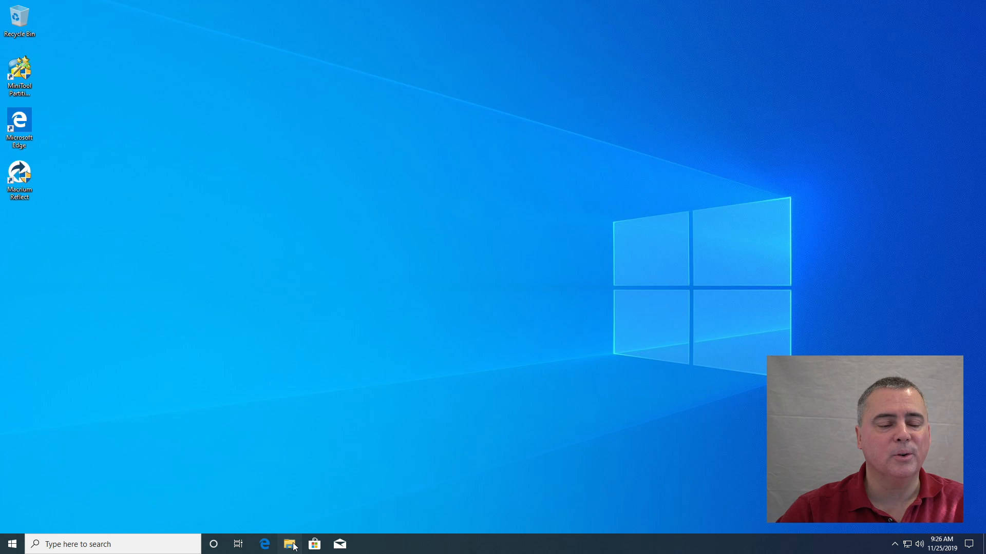
# Show This PC in File Explorer listing Local Disk (C:) and Local Disk (D:).
pyautogui.click(289, 544)
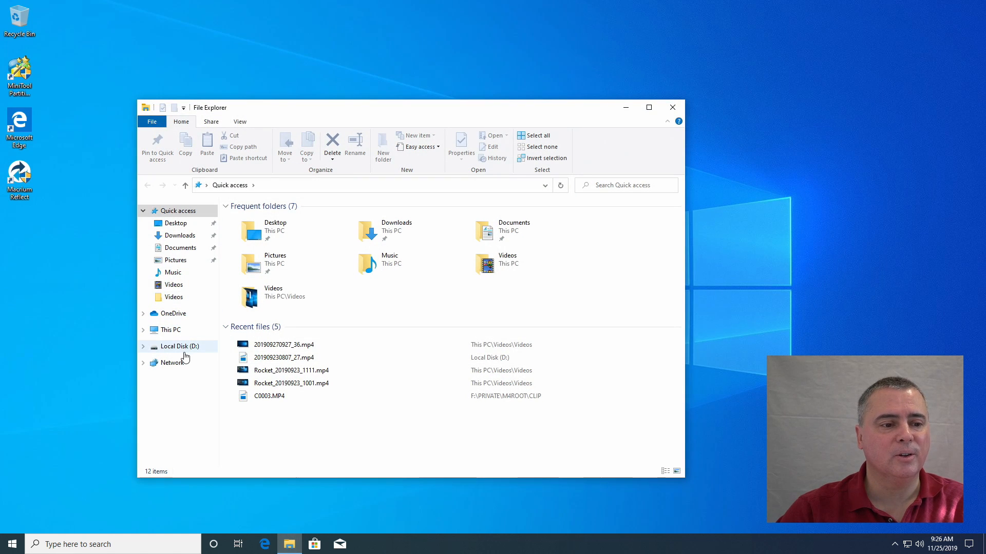
pyautogui.click(171, 330)
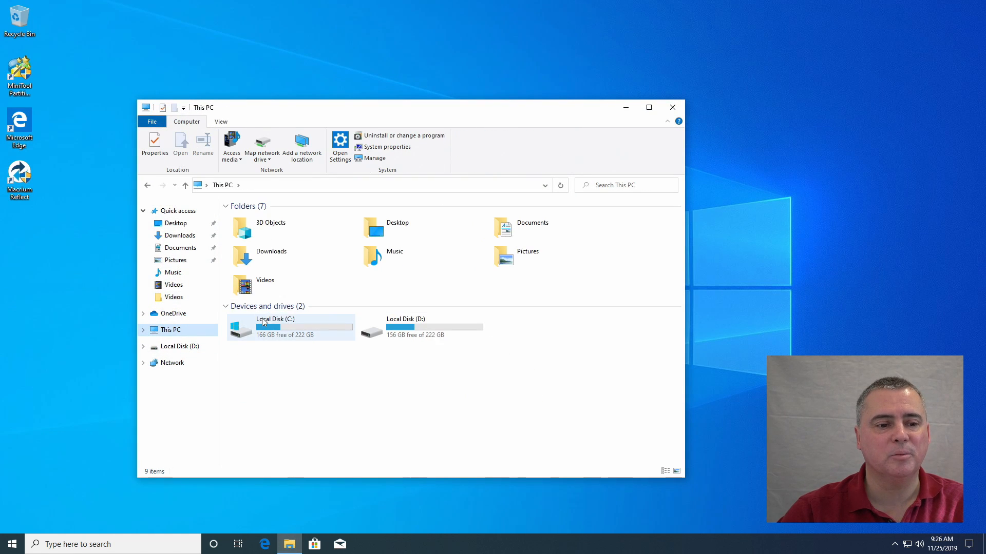
pyautogui.moveTo(280, 332)
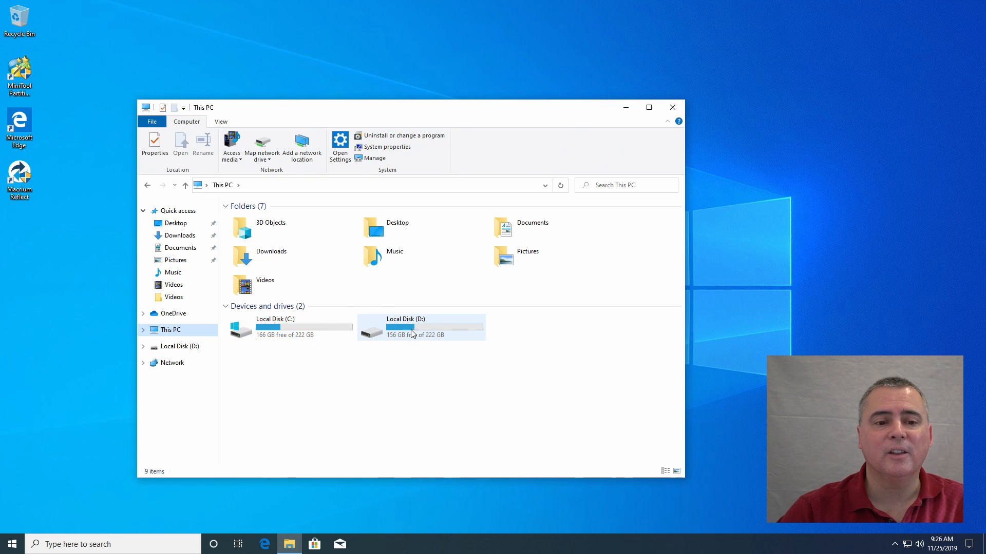
pyautogui.moveTo(394, 330)
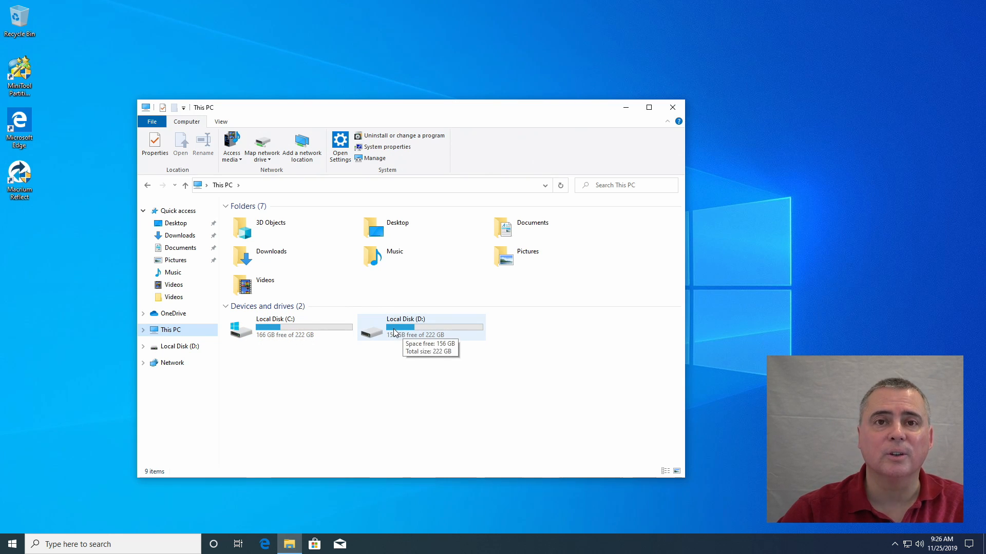
pyautogui.moveTo(630, 341)
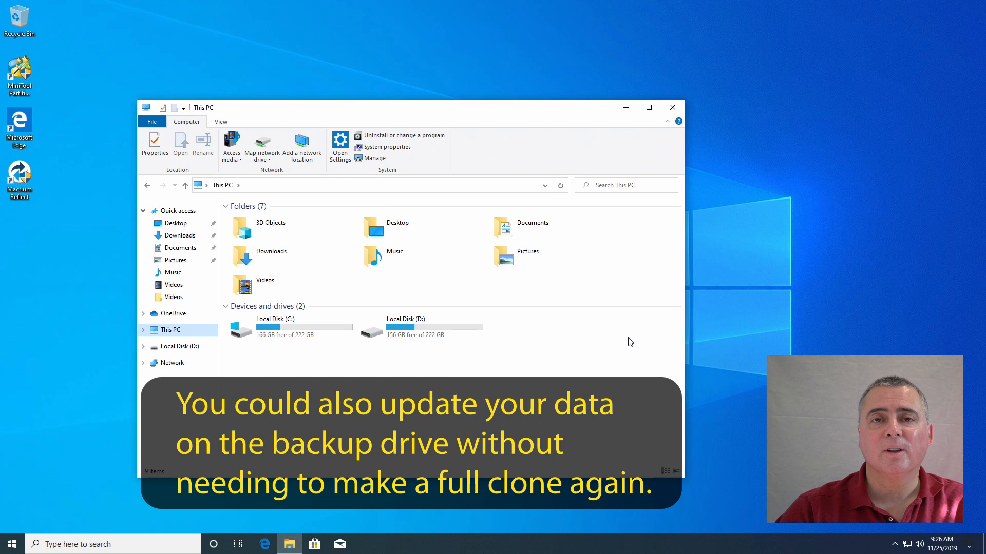